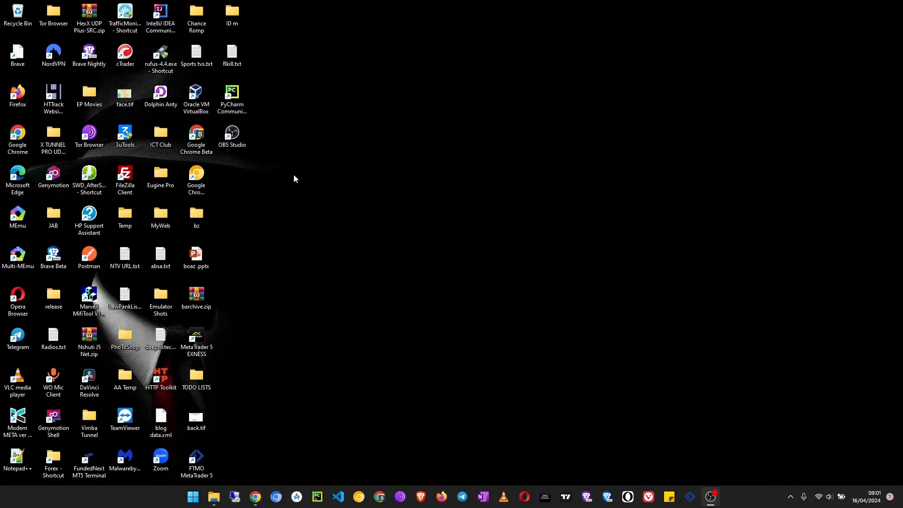
pyautogui.moveTo(244, 216)
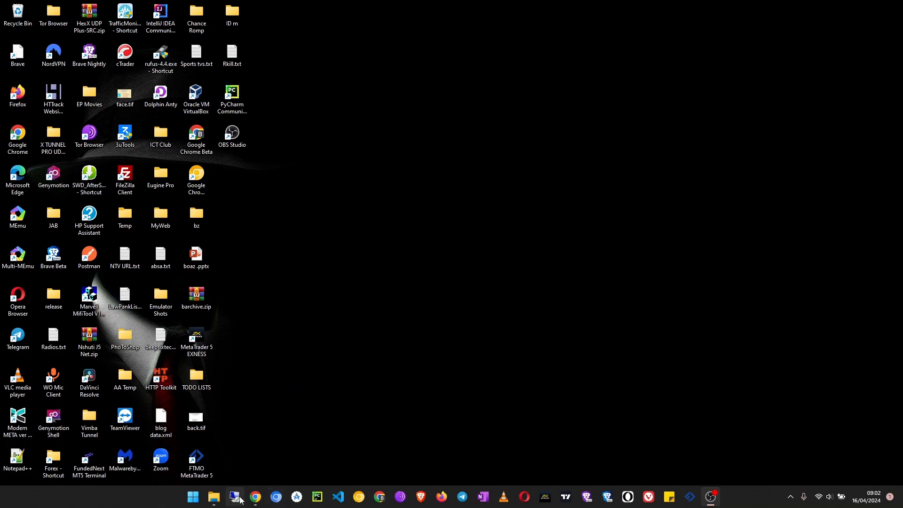
# In the MoviesOn demo blog, open the Twisted Metal sample post.
pyautogui.click(235, 500)
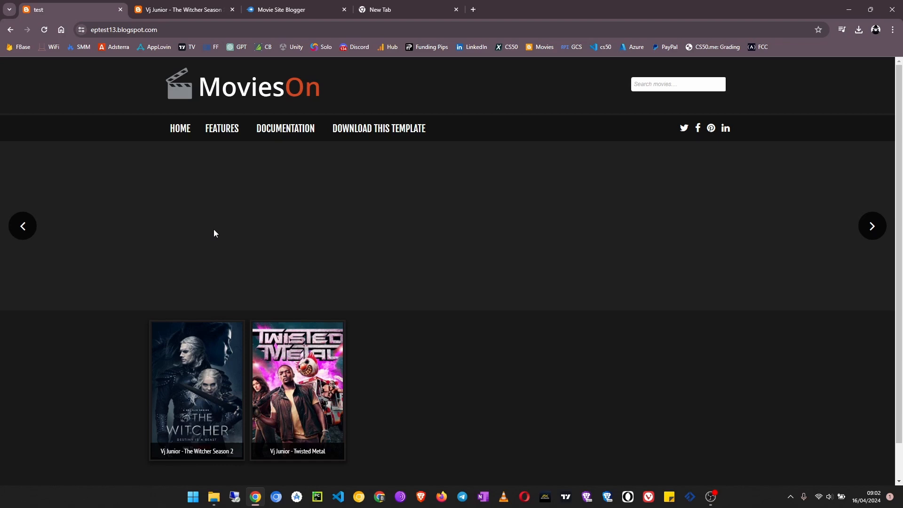
pyautogui.moveTo(182, 242)
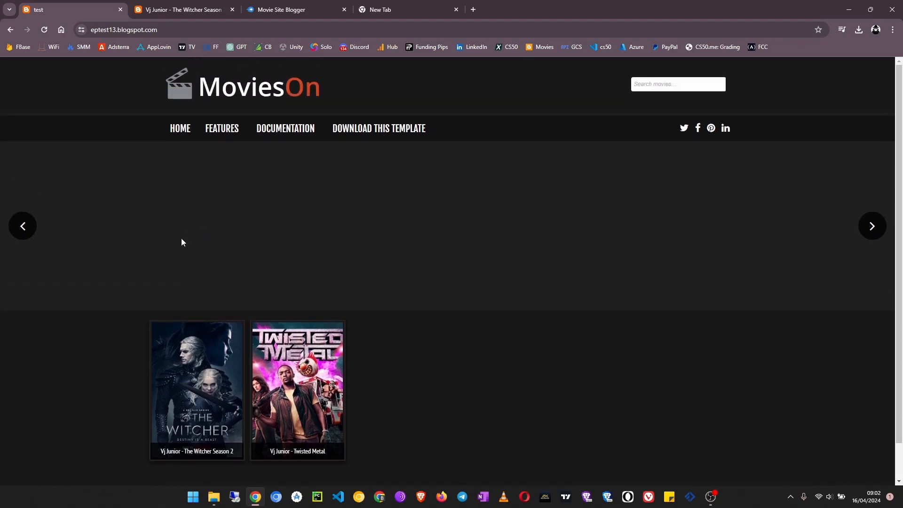
pyautogui.moveTo(375, 128)
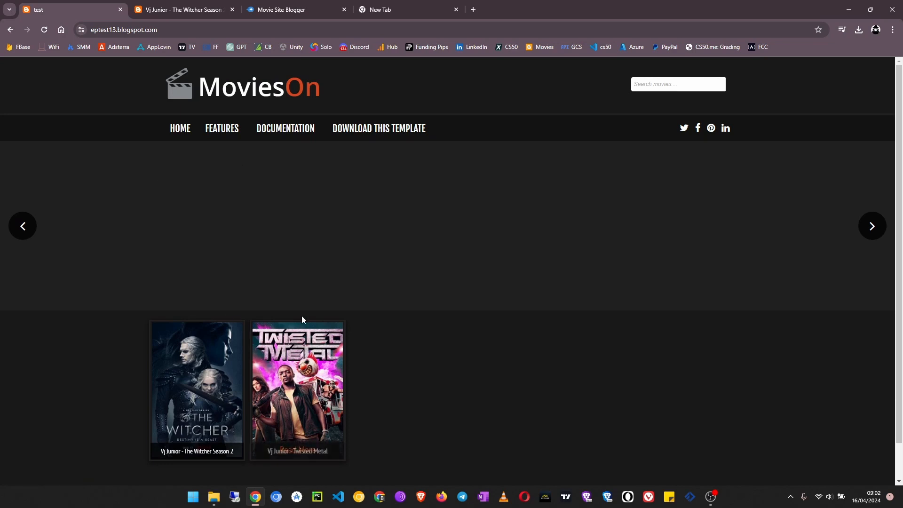
pyautogui.moveTo(346, 389)
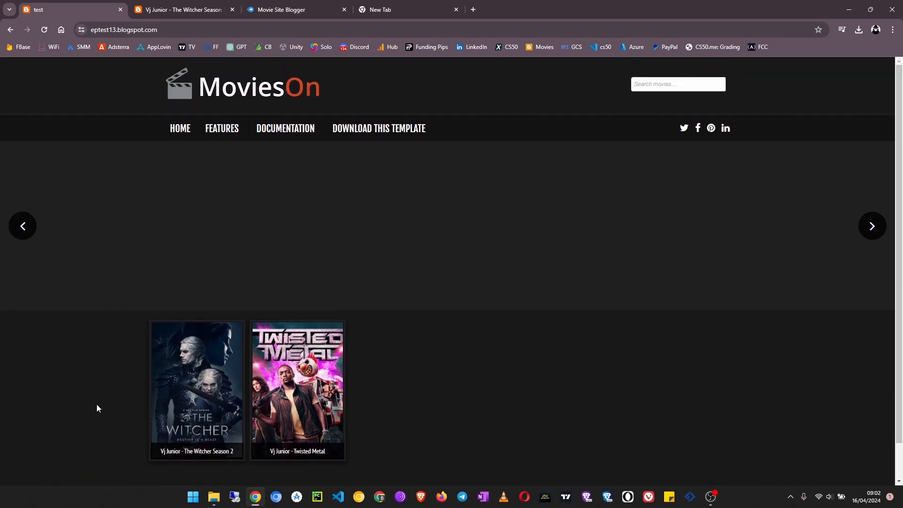
pyautogui.moveTo(401, 225)
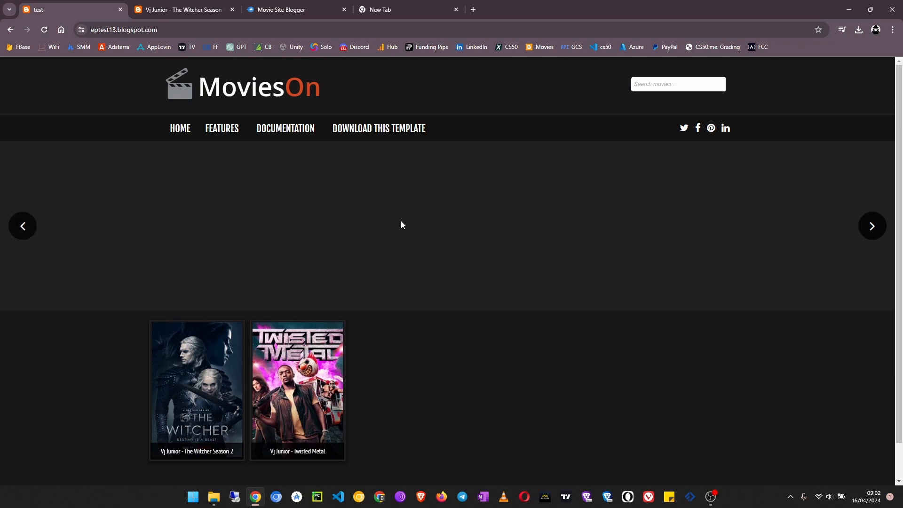
pyautogui.moveTo(362, 301)
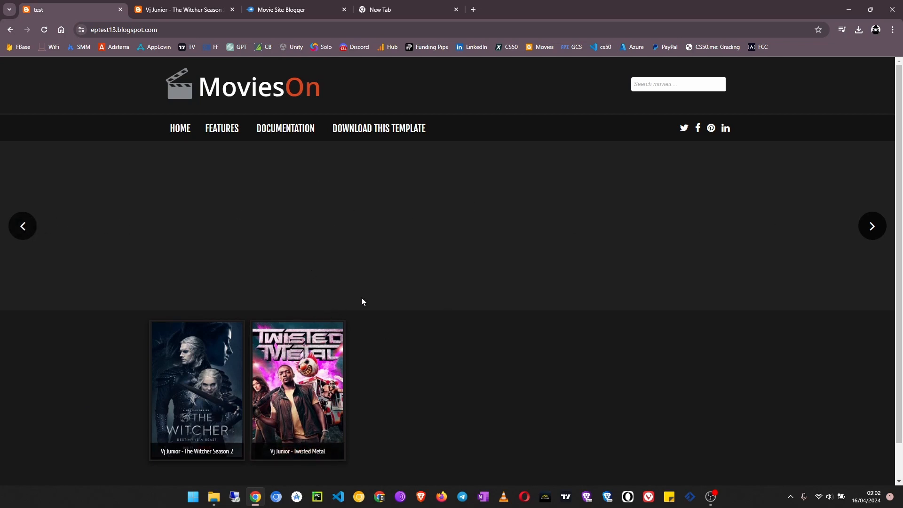
pyautogui.scroll(-3)
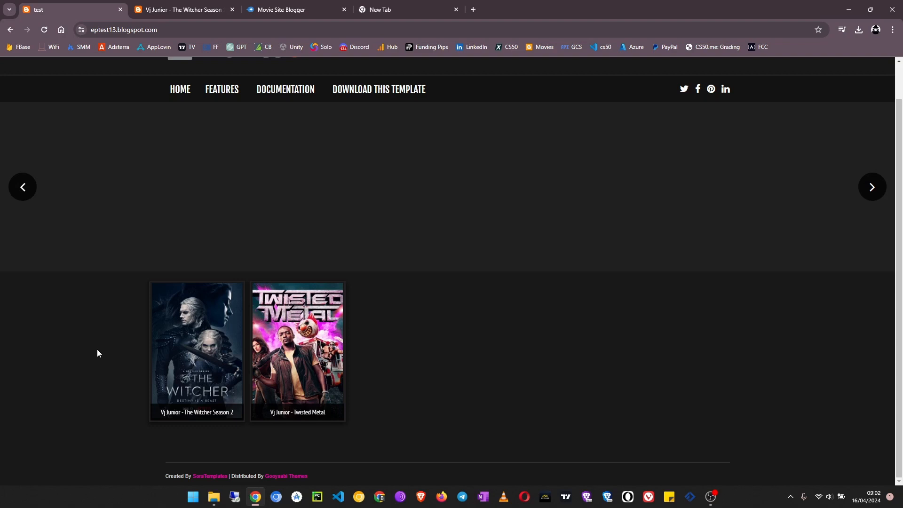
pyautogui.moveTo(297, 351)
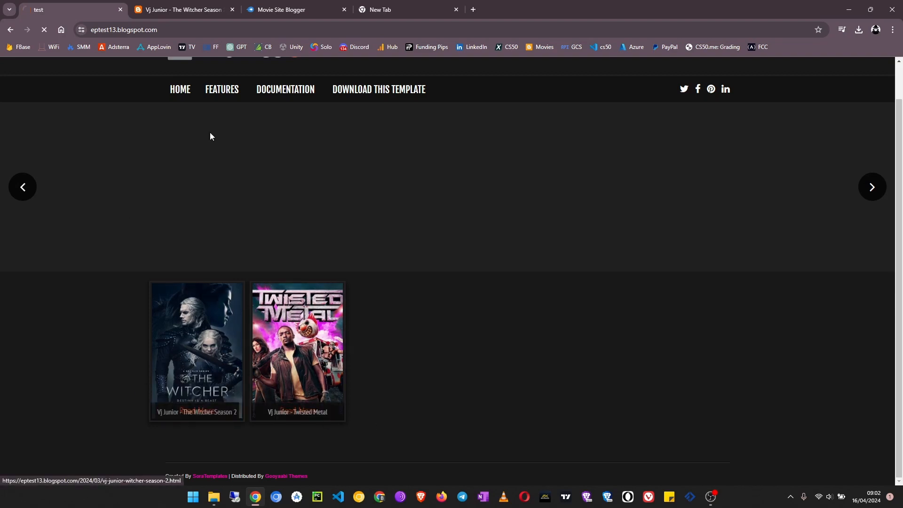
pyautogui.click(298, 350)
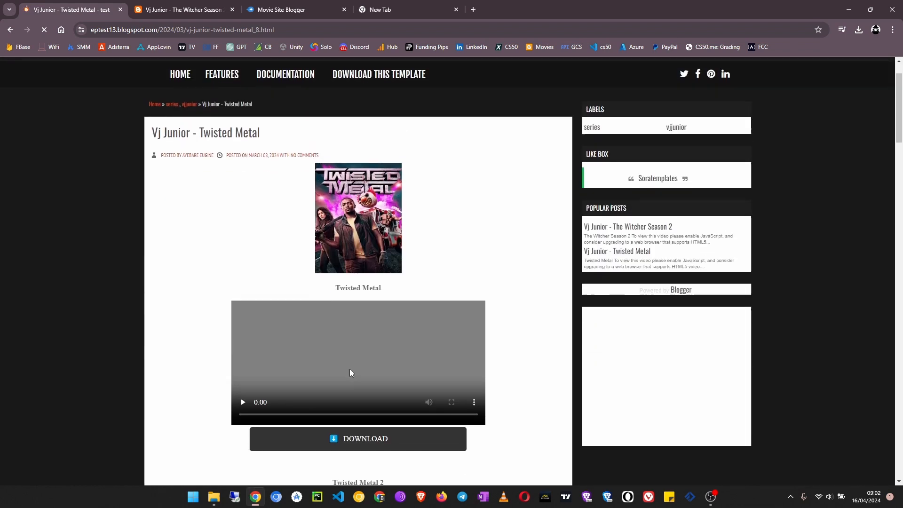
pyautogui.scroll(-3)
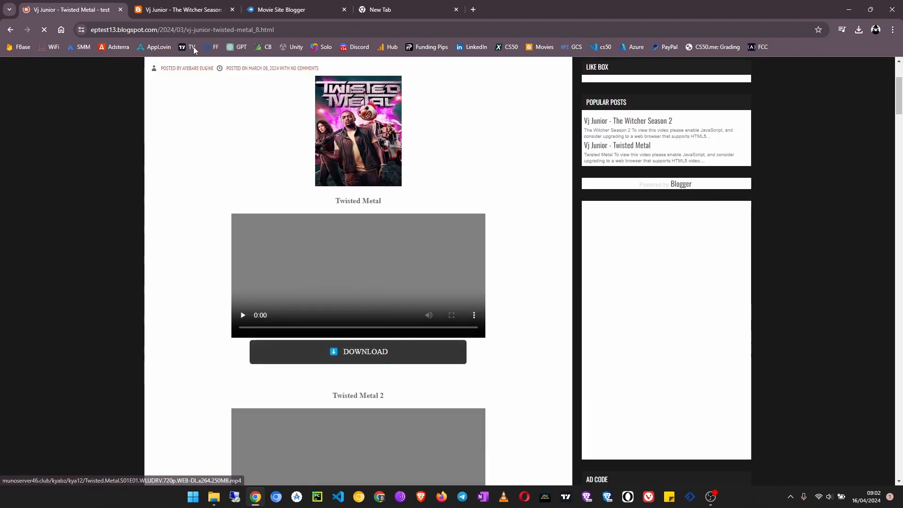
# Switch to The Witcher Season 2 post and start playing its episode video.
pyautogui.click(185, 9)
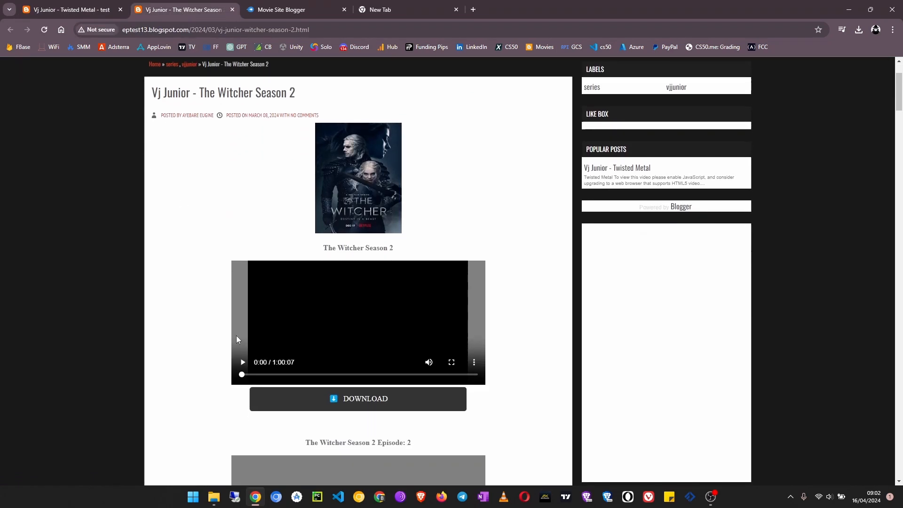
pyautogui.click(241, 362)
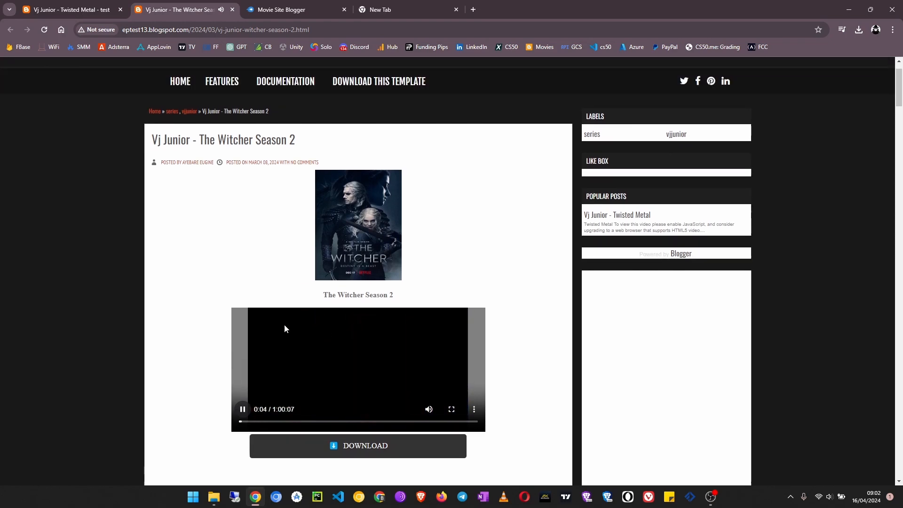
pyautogui.scroll(3)
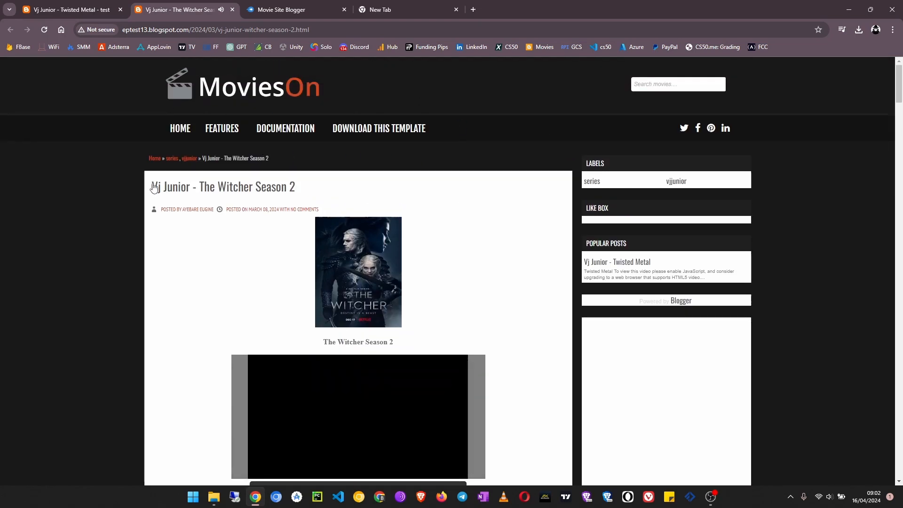
pyautogui.scroll(-3)
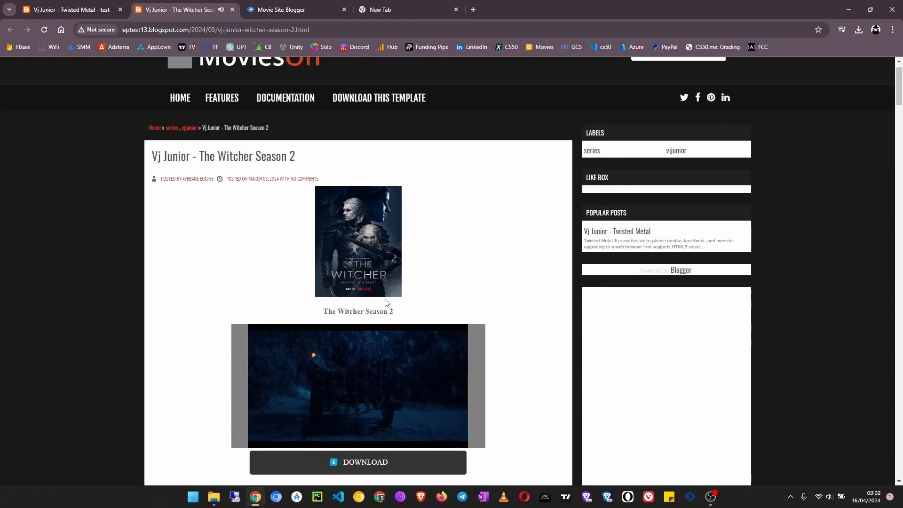
pyautogui.scroll(-3)
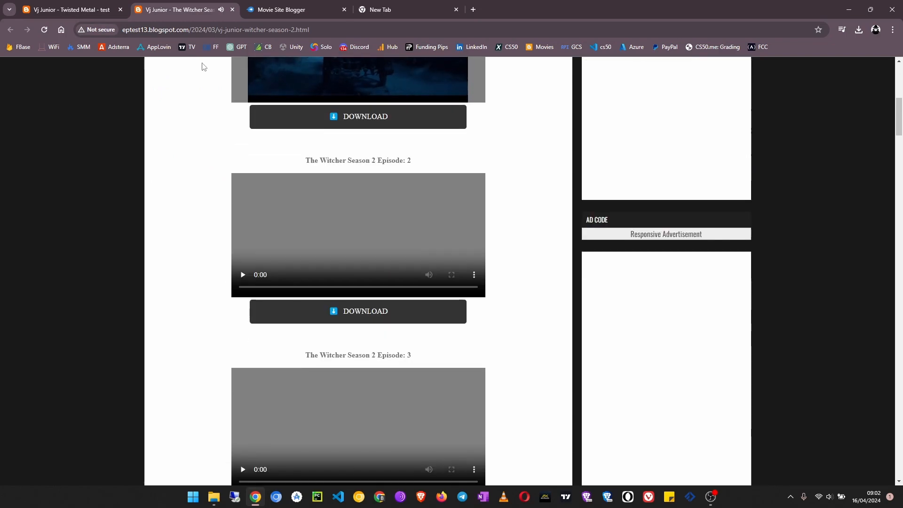
# Close The Witcher Season 2 and Twisted Metal post tabs.
pyautogui.click(232, 10)
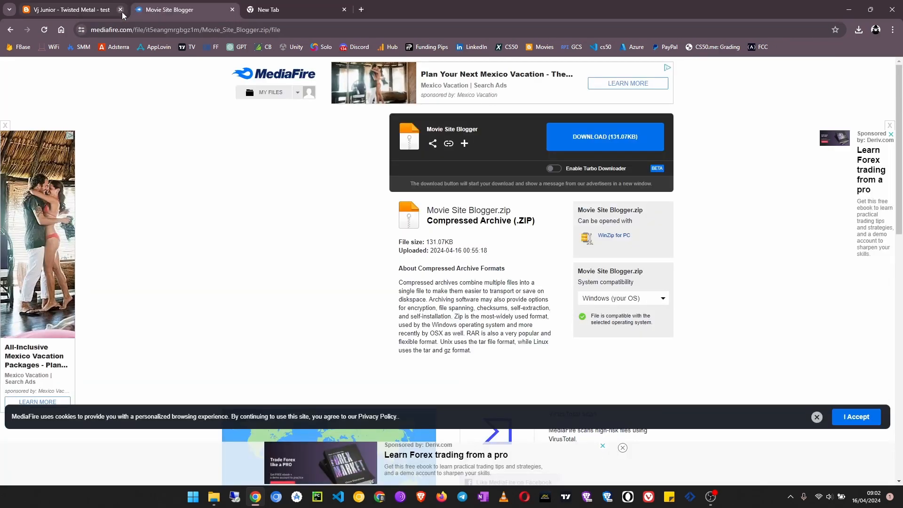
pyautogui.click(121, 10)
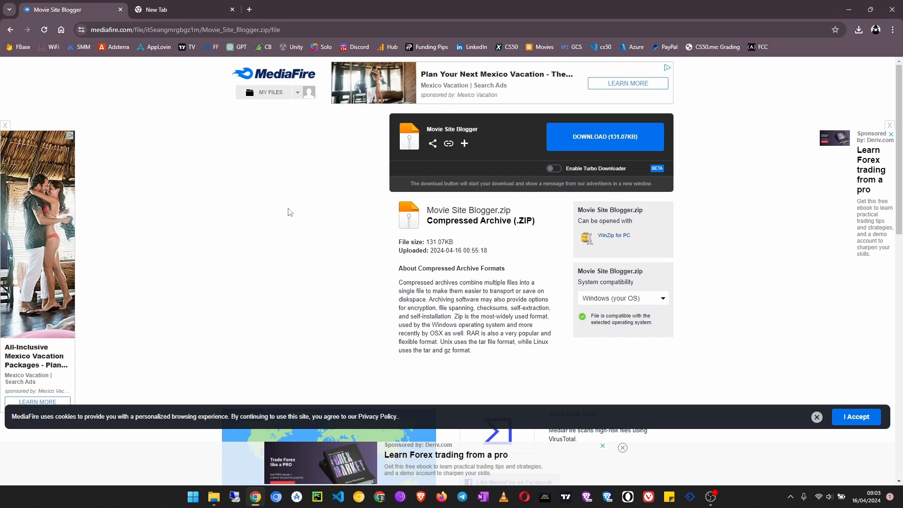
pyautogui.moveTo(321, 70)
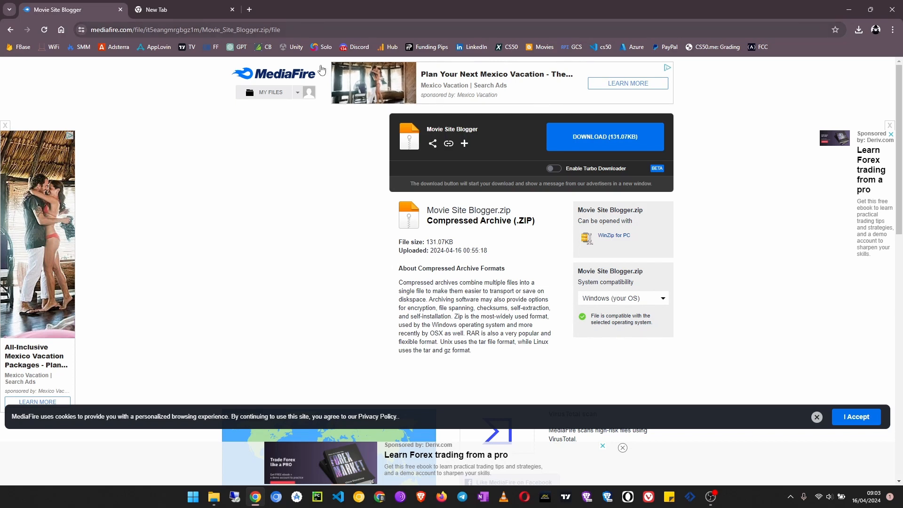
pyautogui.moveTo(178, 257)
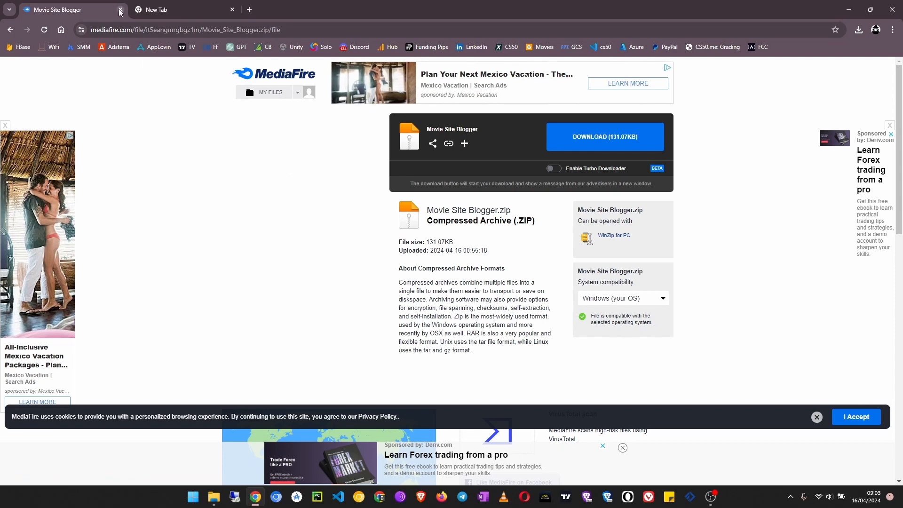
# Replace the MediaFire page with a search for blogger.com, visit the Blogger homepage, then close it.
pyautogui.click(120, 10)
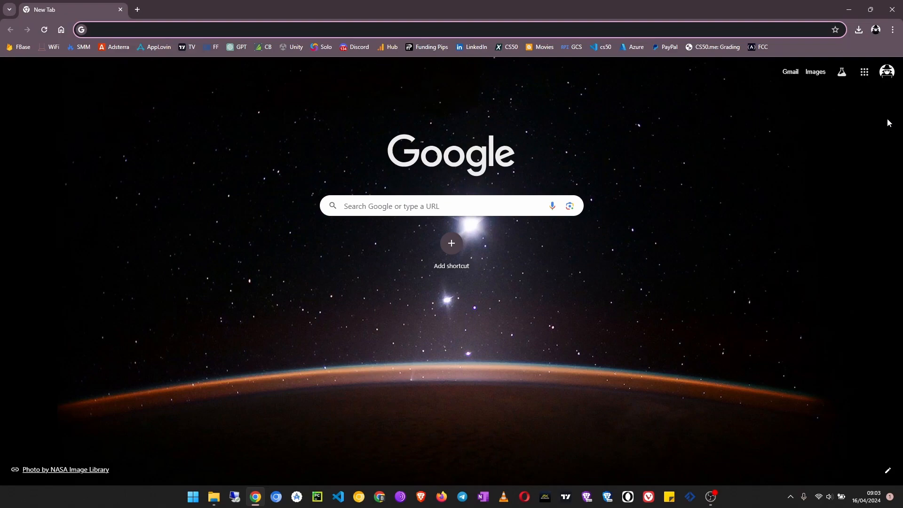
pyautogui.write('blogger.com')
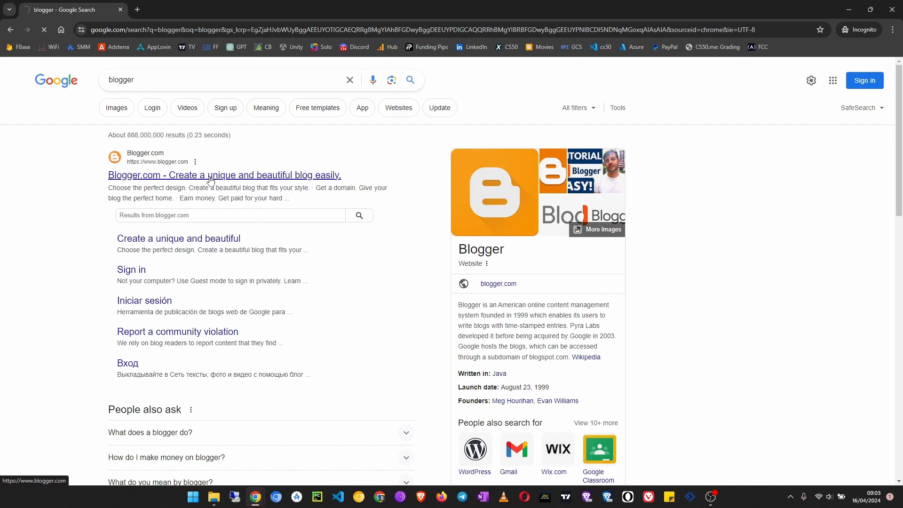
pyautogui.click(224, 175)
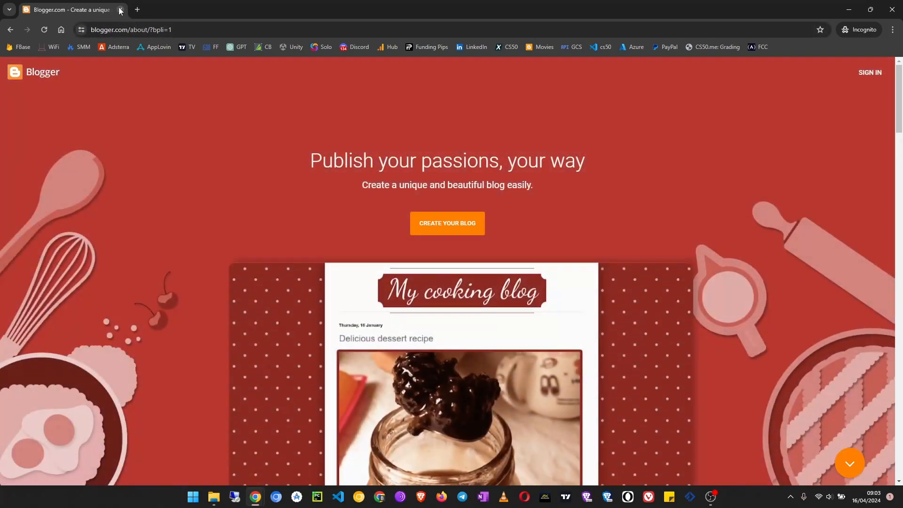
pyautogui.click(120, 9)
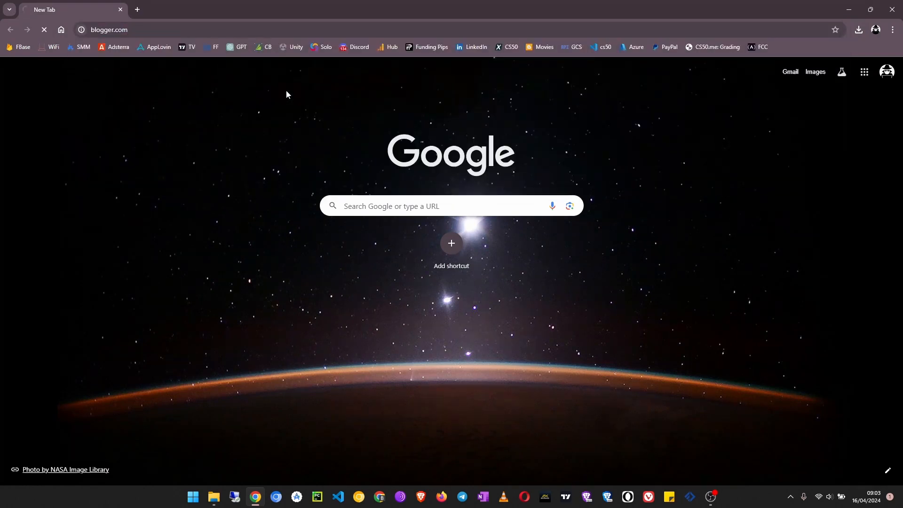
pyautogui.moveTo(209, 104)
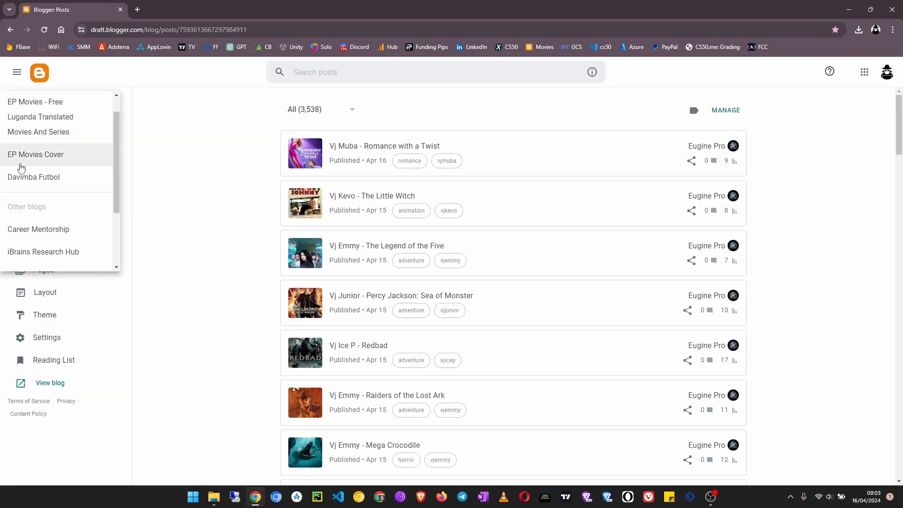
# Title the new blog 'Movies Tutorial' and continue to the address step.
pyautogui.scroll(-3)
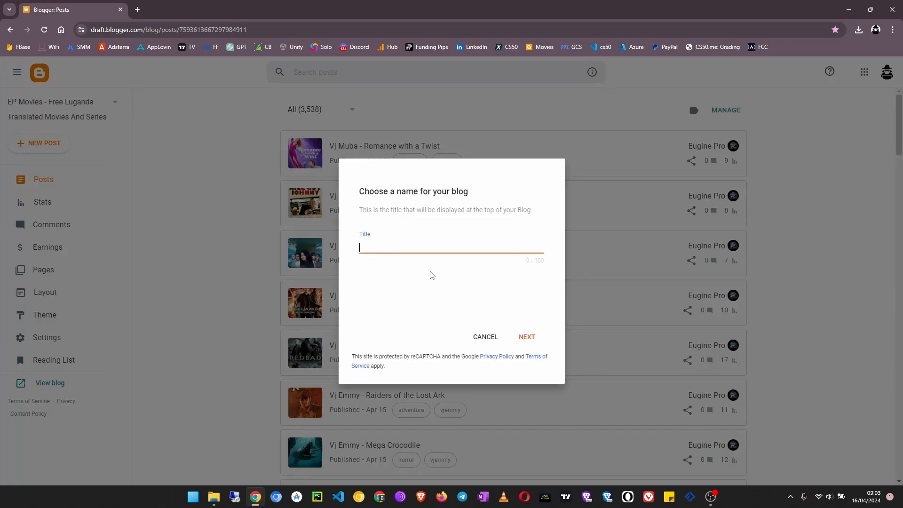
pyautogui.write('M')
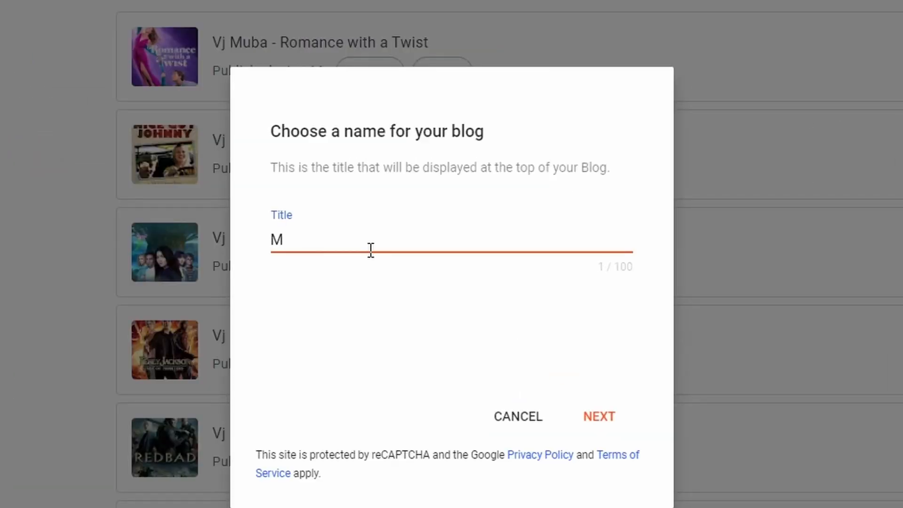
pyautogui.write('ovies')
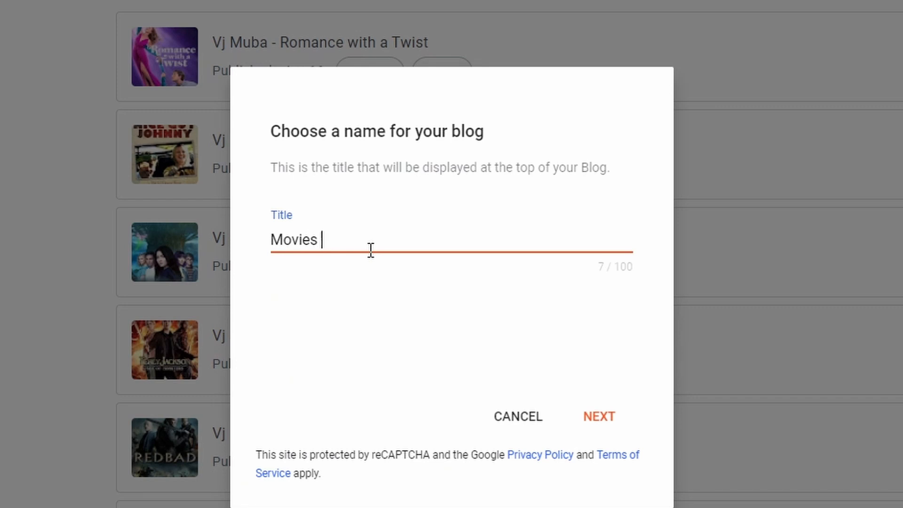
pyautogui.write('T')
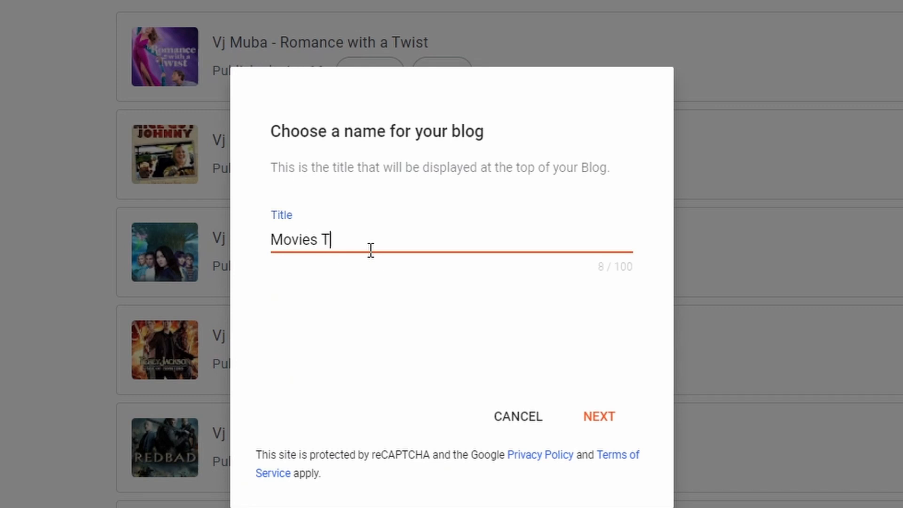
pyautogui.write('utori')
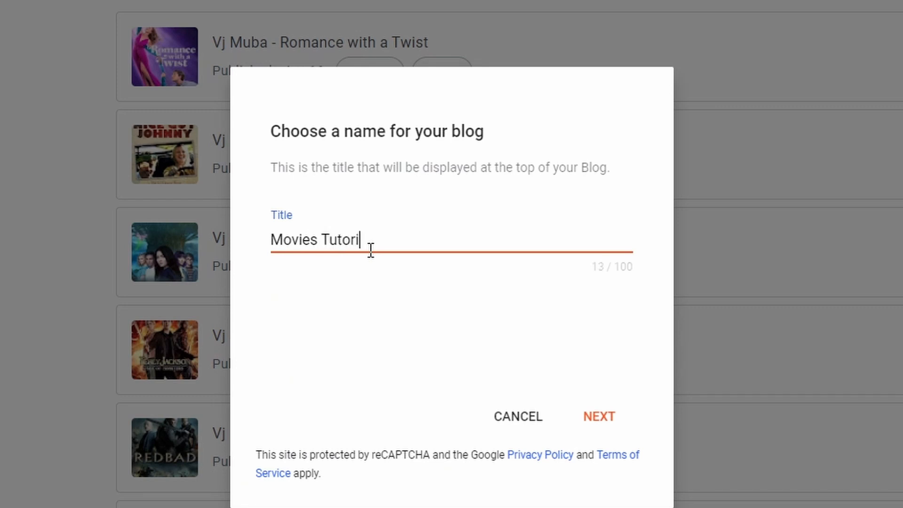
pyautogui.write('al')
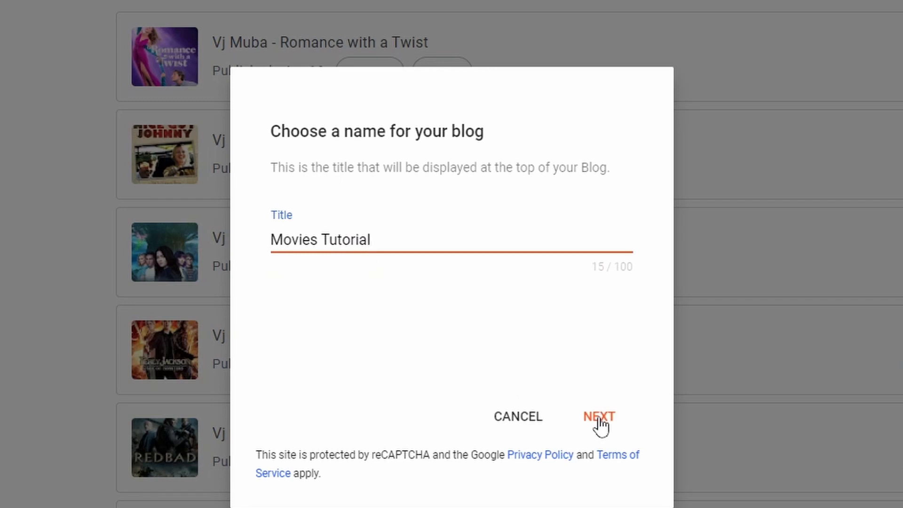
pyautogui.click(598, 416)
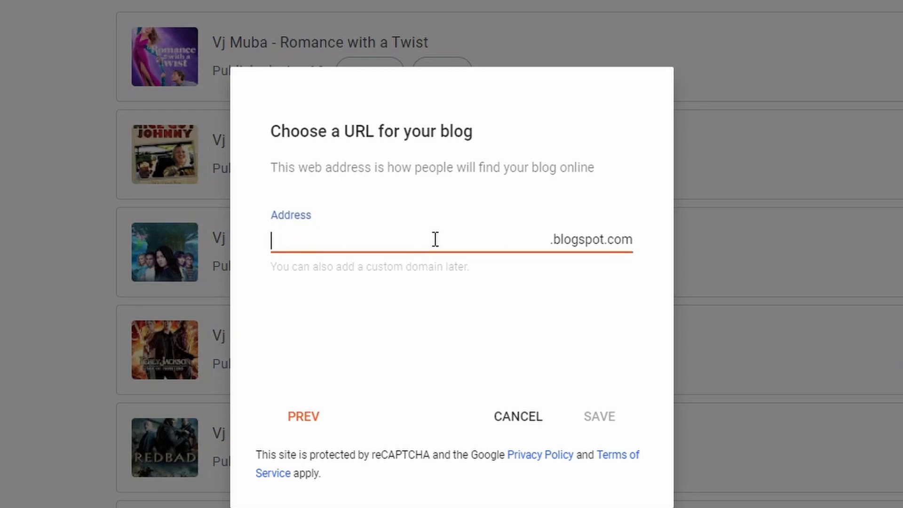
# Enter 'moviestutorial24' as the blogspot address.
pyautogui.write('mov')
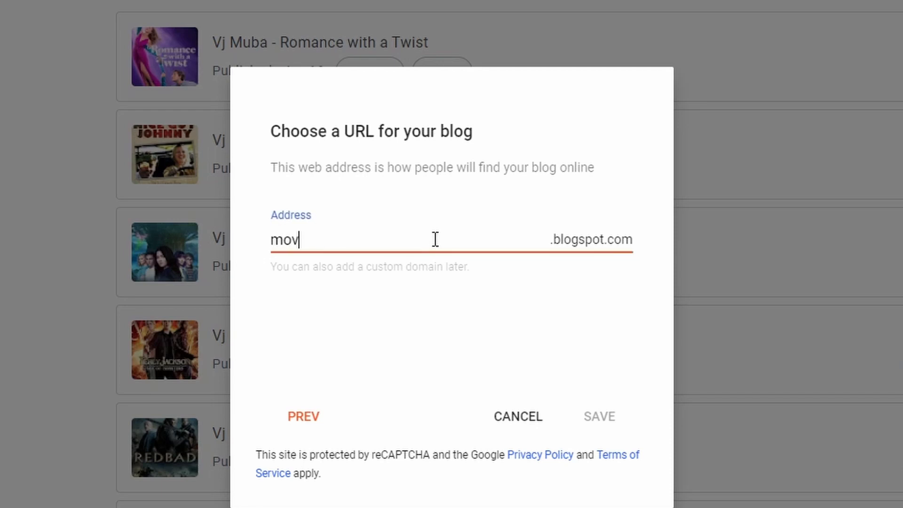
pyautogui.write('ies')
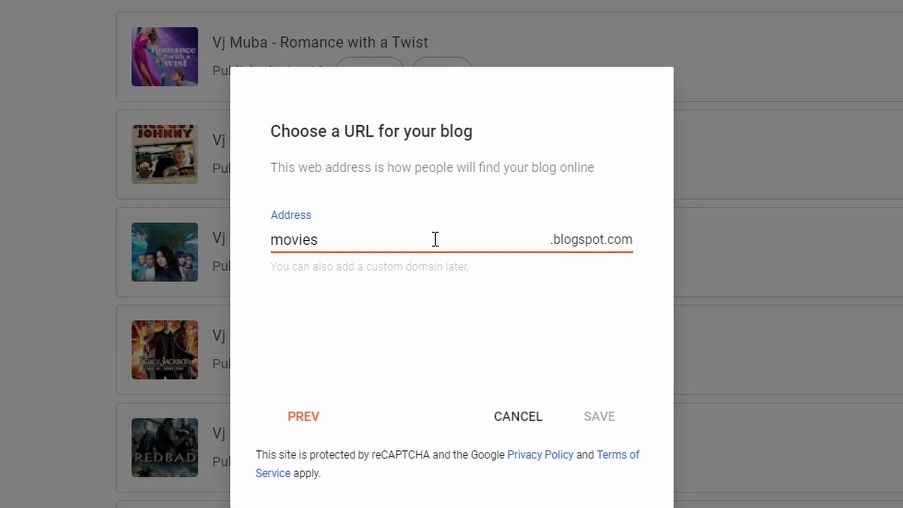
pyautogui.write('tut')
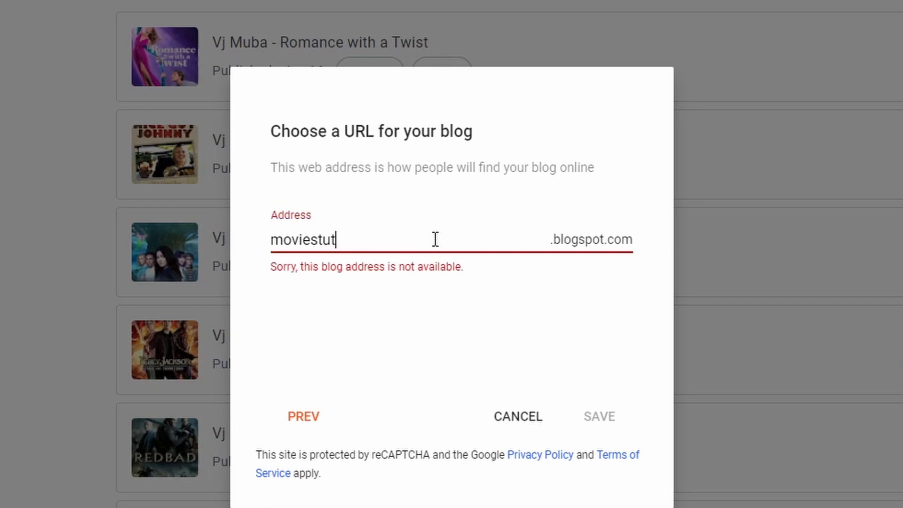
pyautogui.write('oria')
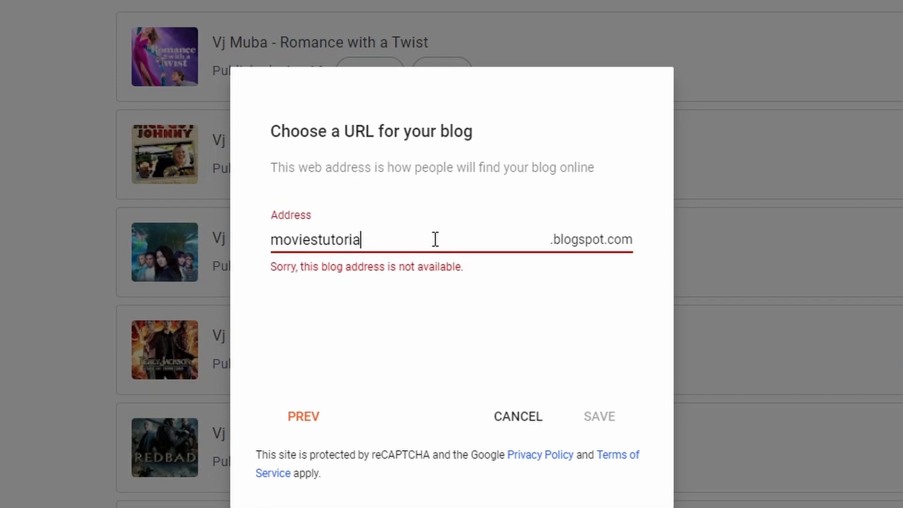
pyautogui.write('2')
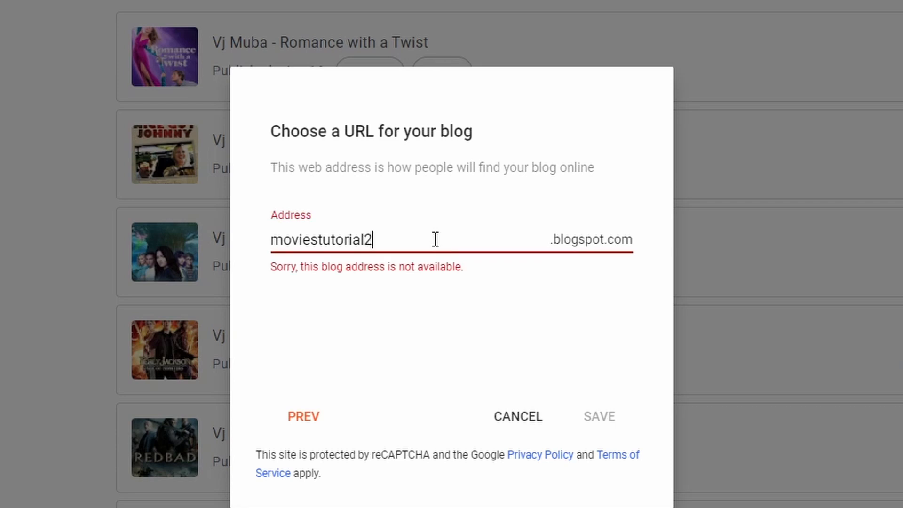
pyautogui.write('4')
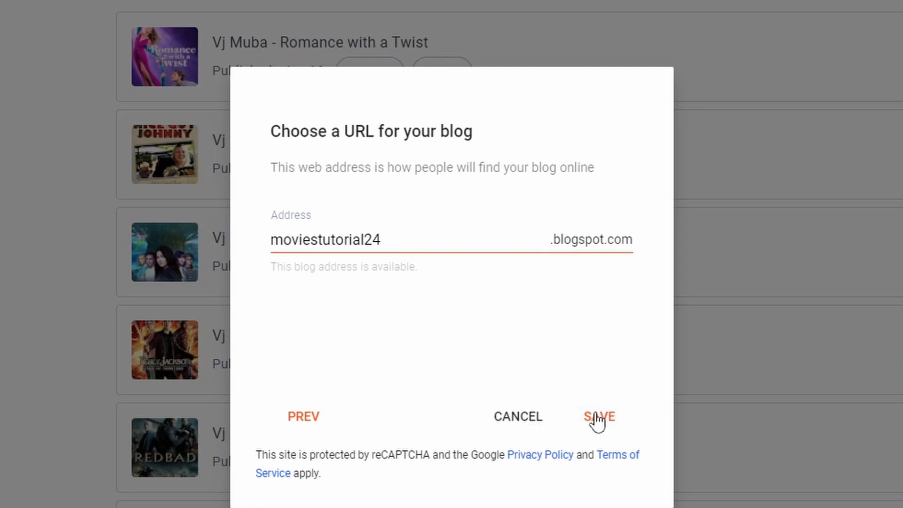
# Save the Movies Tutorial blog and view moviestutorial24.blogspot.com in a new tab.
pyautogui.click(598, 417)
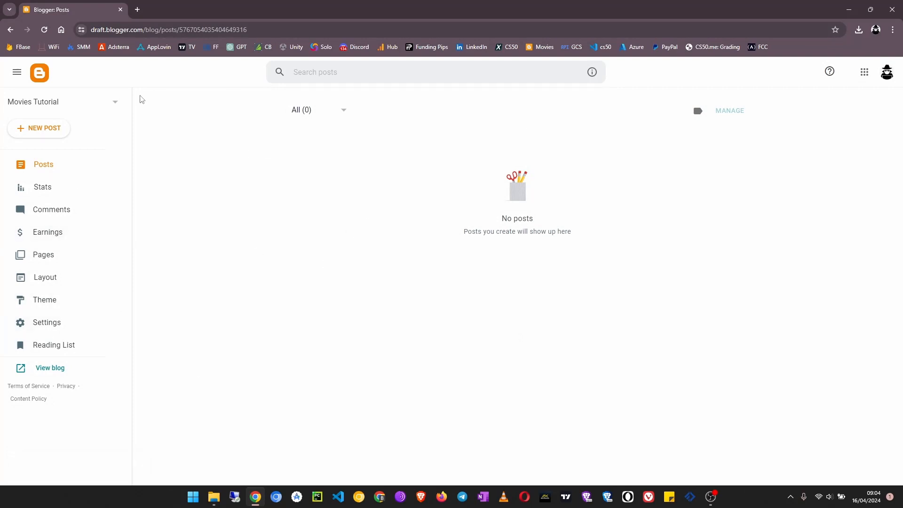
pyautogui.moveTo(699, 318)
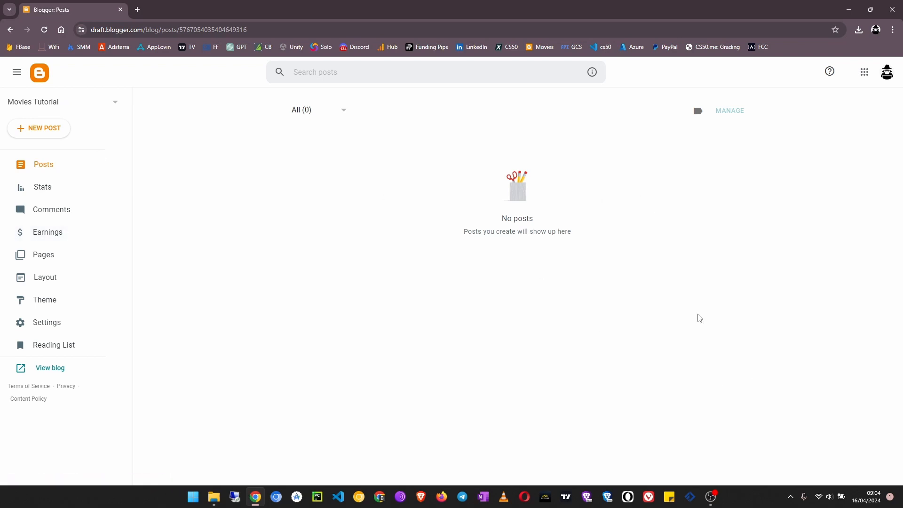
pyautogui.moveTo(51, 367)
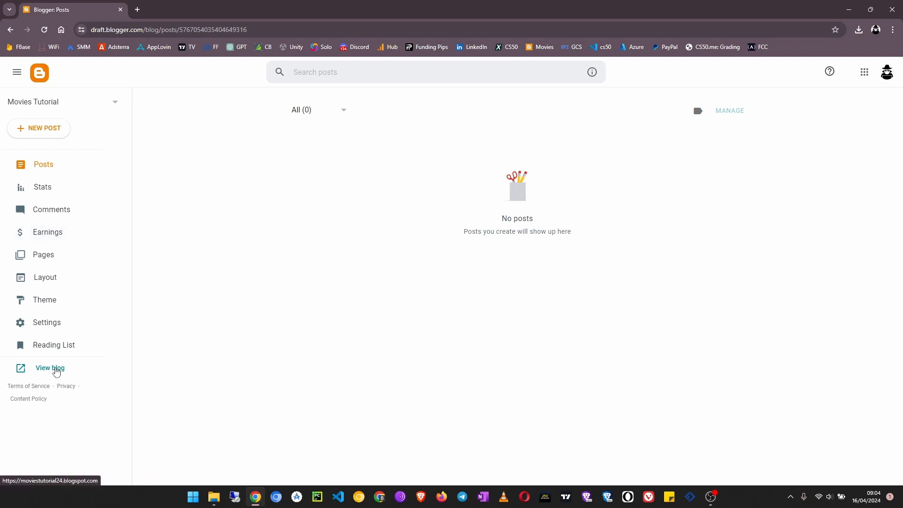
pyautogui.click(50, 367)
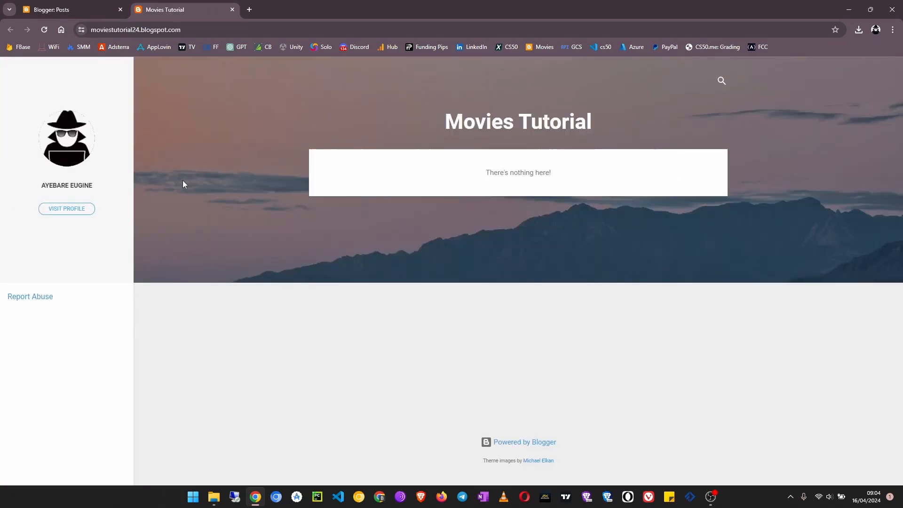
pyautogui.moveTo(622, 282)
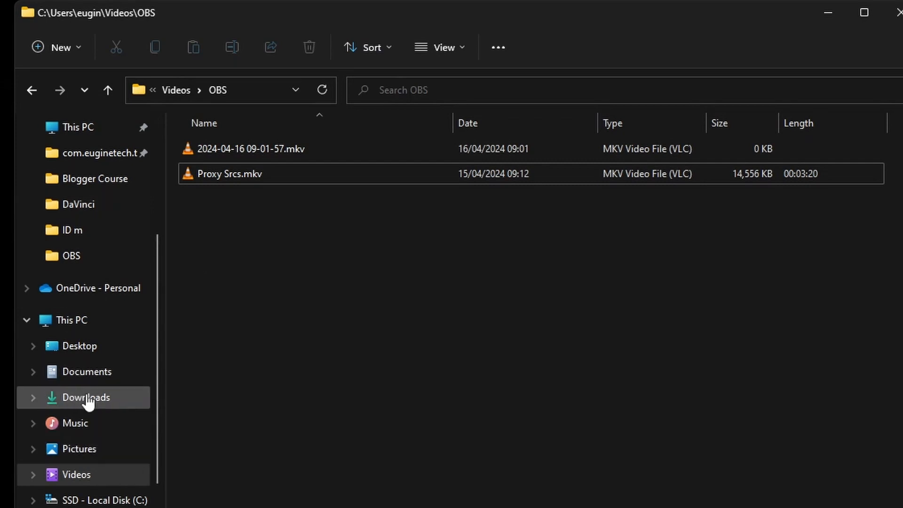
# Extract Movie Site Blogger.zip in Downloads and open the extracted folder.
pyautogui.click(88, 398)
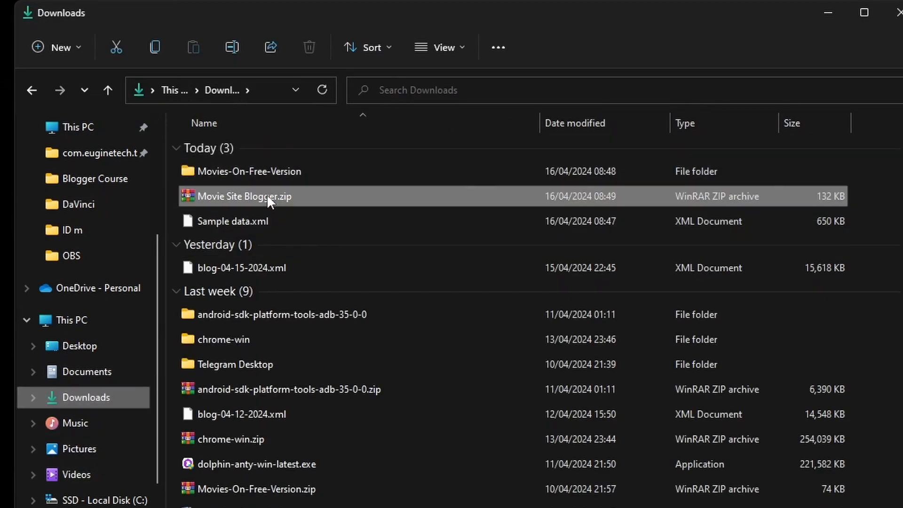
pyautogui.rightClick(243, 196)
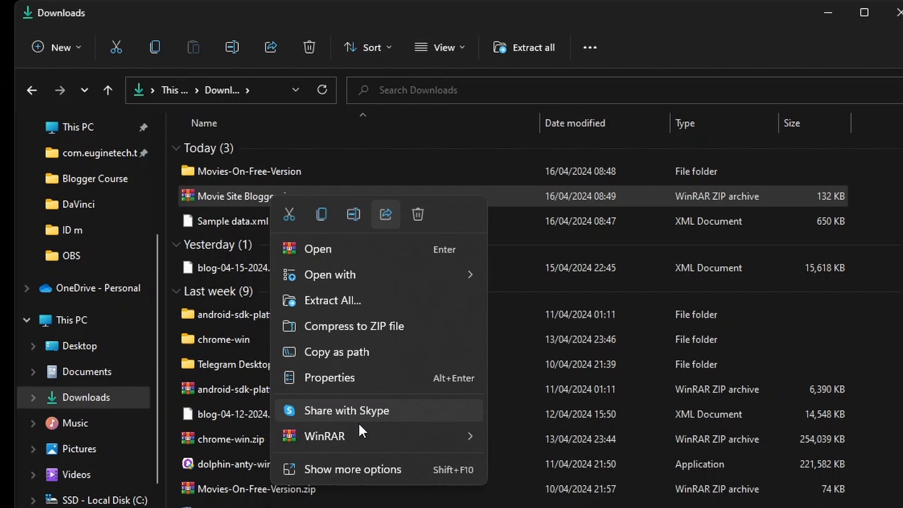
pyautogui.moveTo(560, 496)
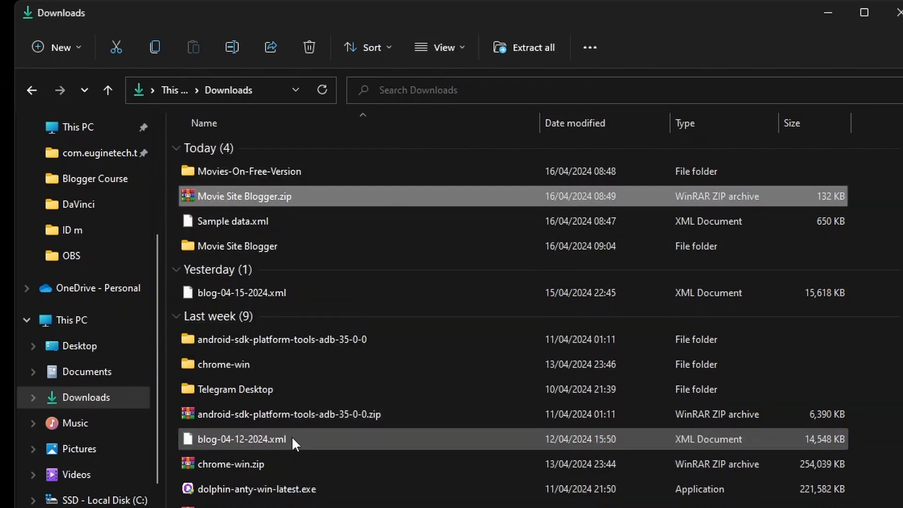
pyautogui.doubleClick(244, 246)
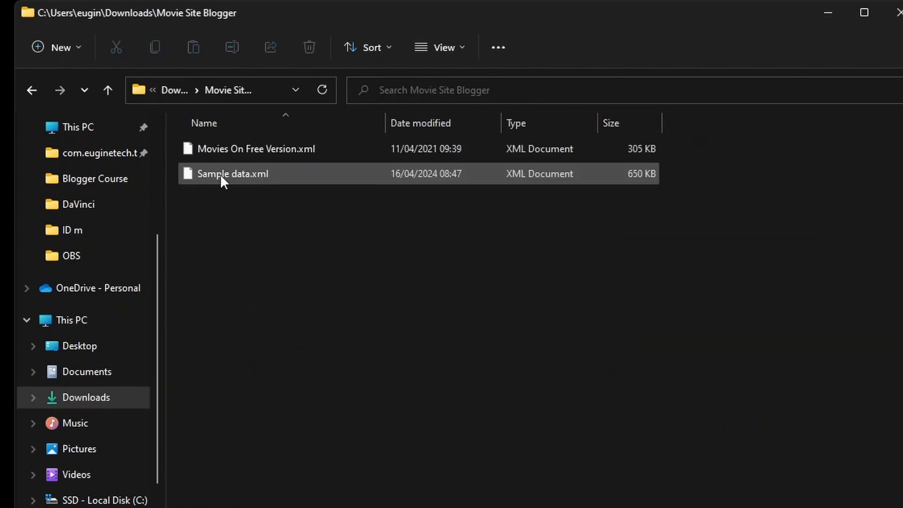
pyautogui.moveTo(296, 149)
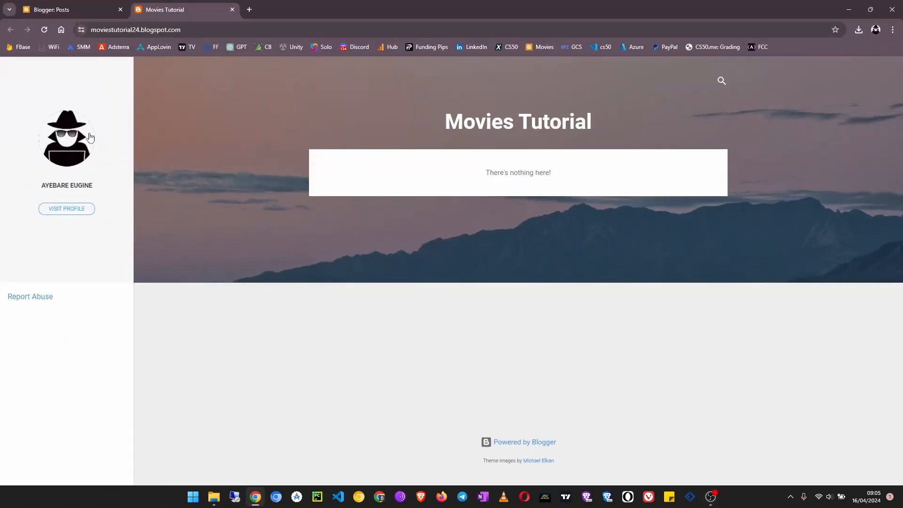
# Open the Movies Tutorial theme page and choose to restore a theme from file.
pyautogui.click(69, 10)
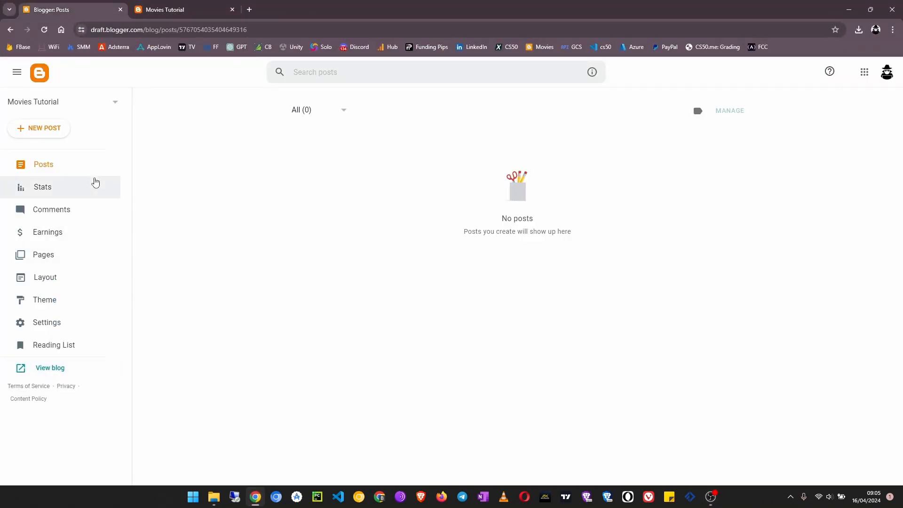
pyautogui.click(44, 300)
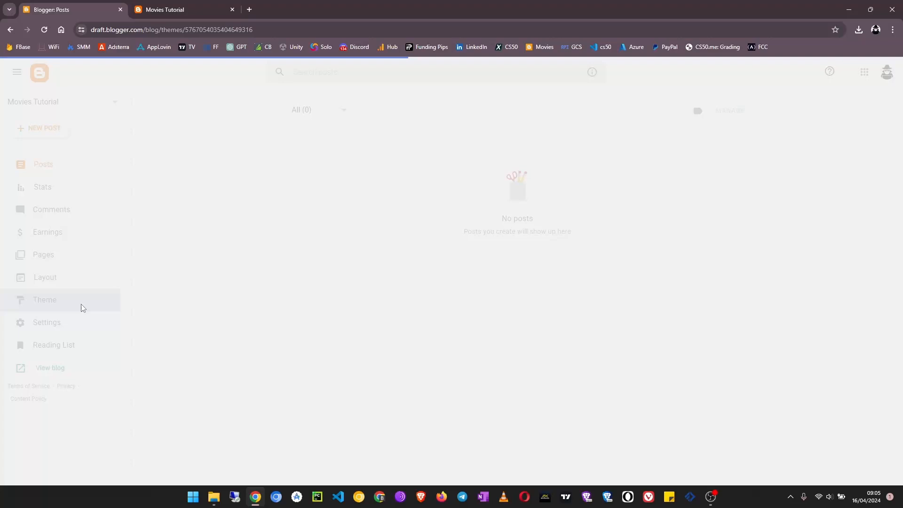
pyautogui.click(45, 300)
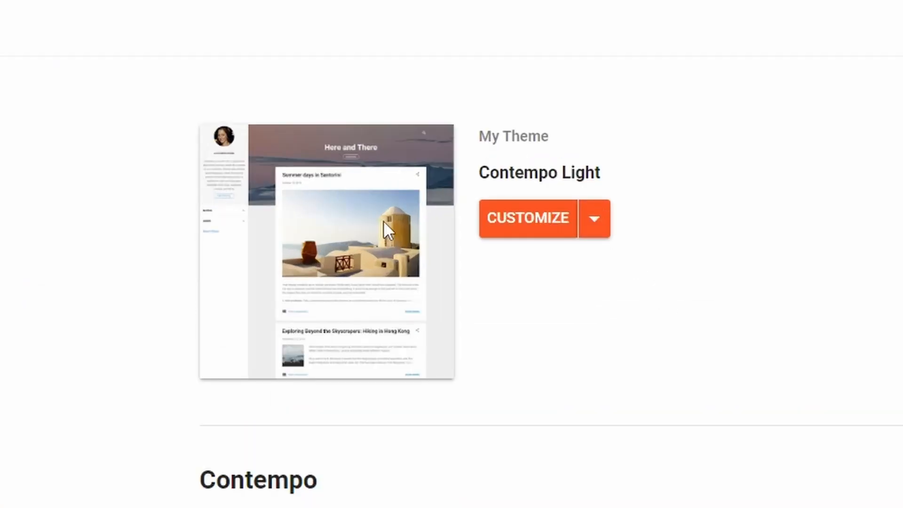
pyautogui.click(594, 218)
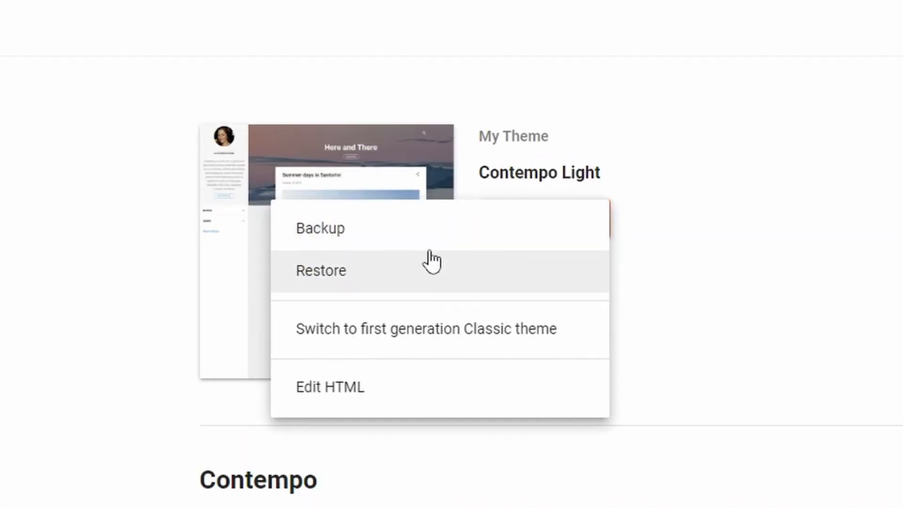
pyautogui.click(321, 270)
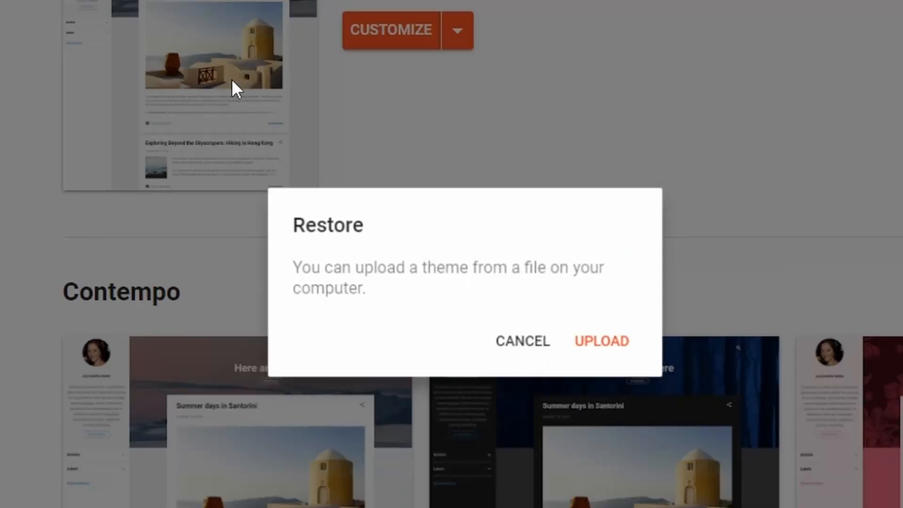
pyautogui.moveTo(606, 343)
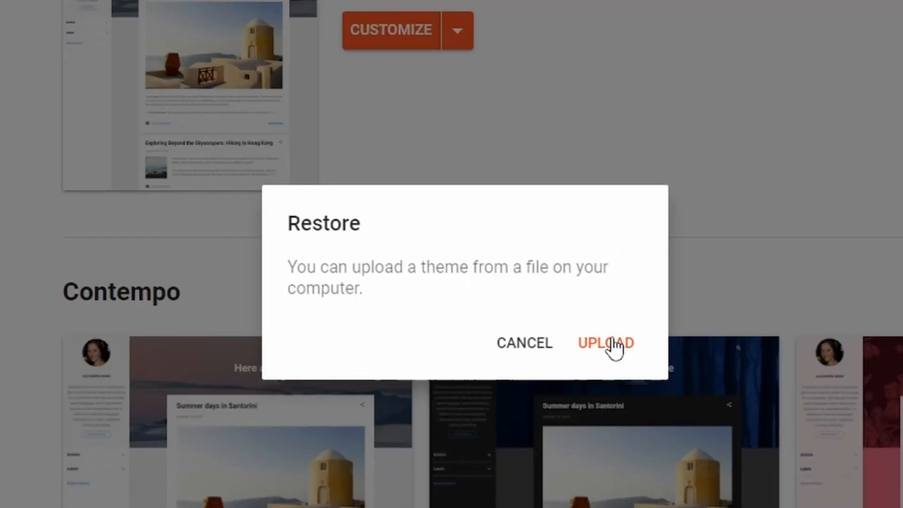
# Upload Movies On Free Version.xml from the Movie Site Blogger folder.
pyautogui.click(606, 343)
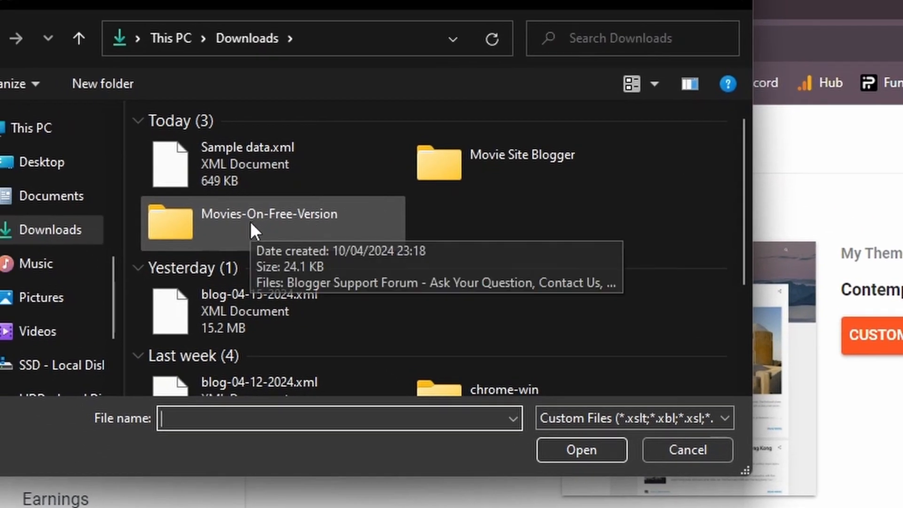
pyautogui.moveTo(275, 239)
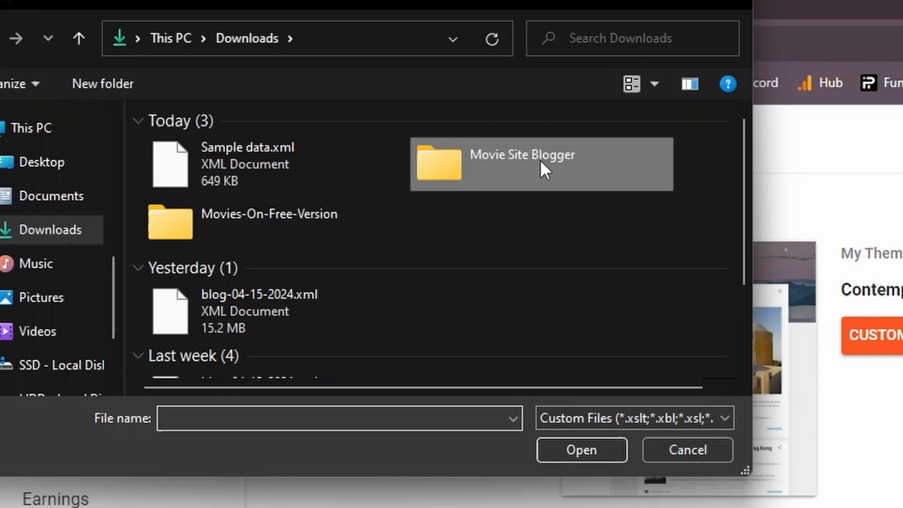
pyautogui.doubleClick(522, 163)
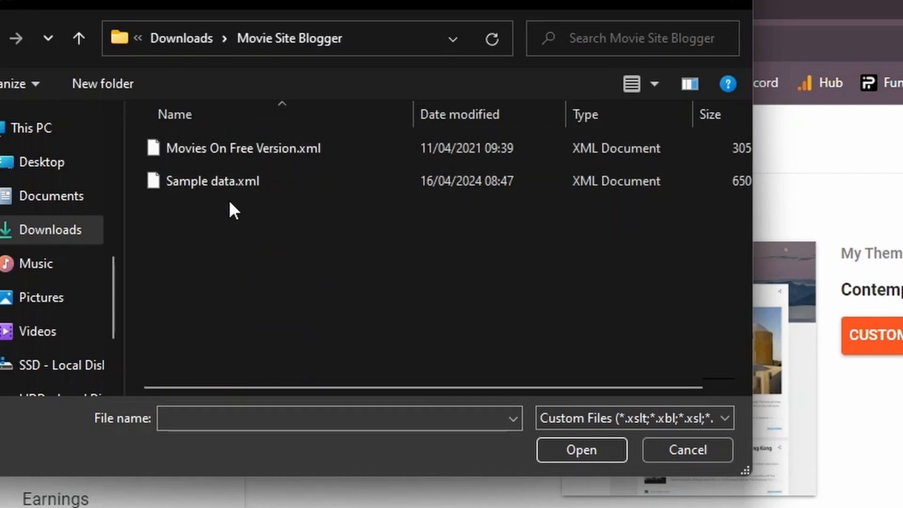
pyautogui.click(242, 148)
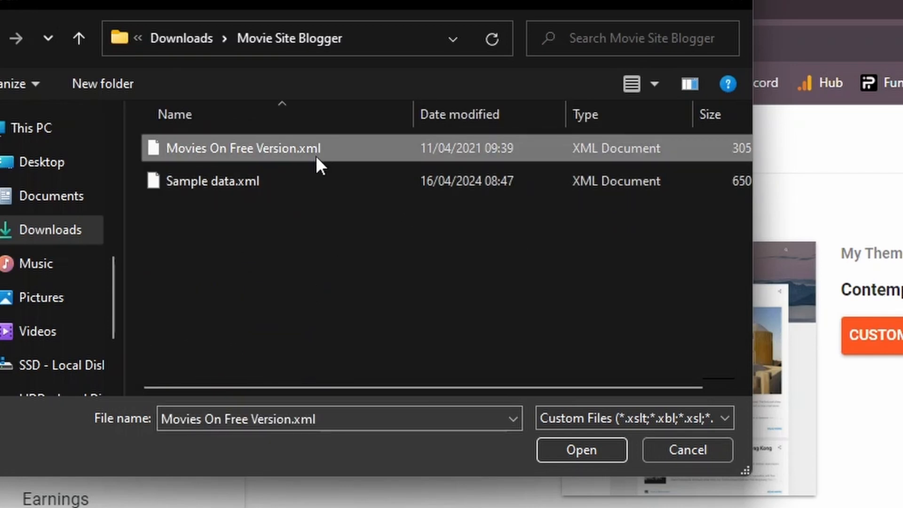
pyautogui.click(582, 449)
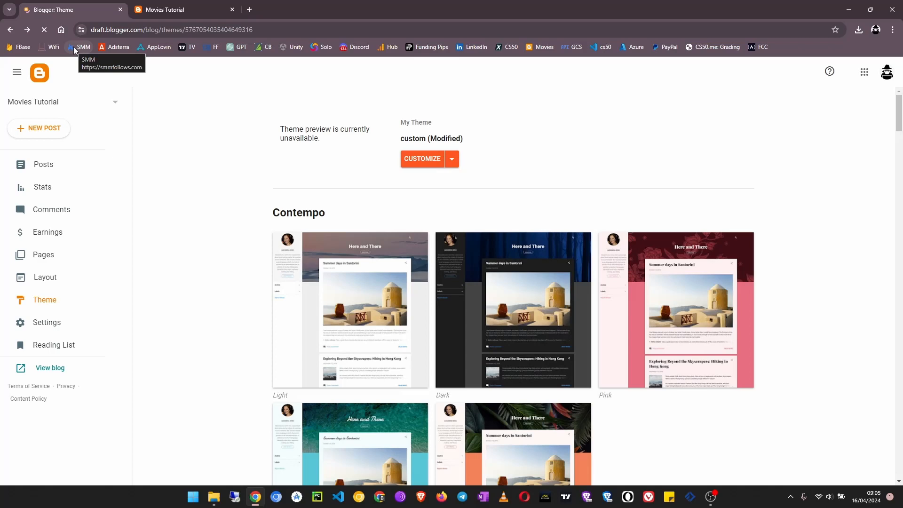
pyautogui.moveTo(49, 367)
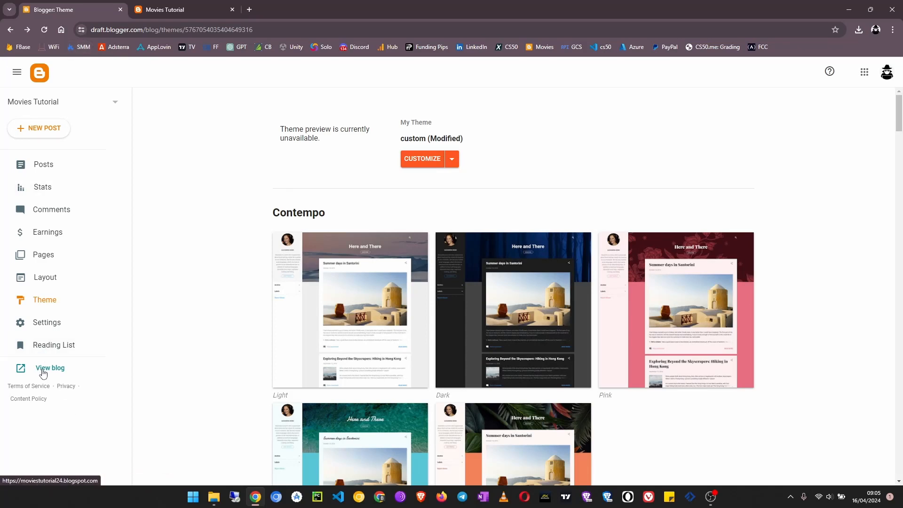
pyautogui.click(49, 369)
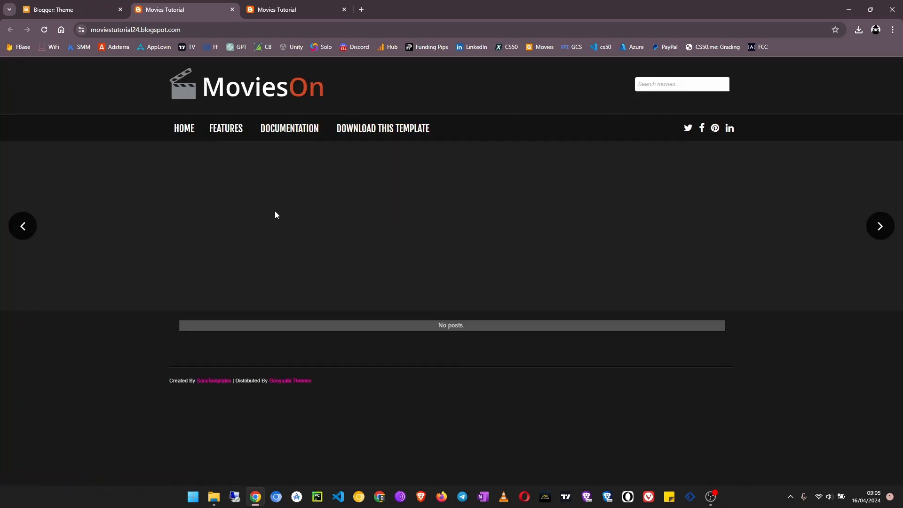
pyautogui.moveTo(711, 255)
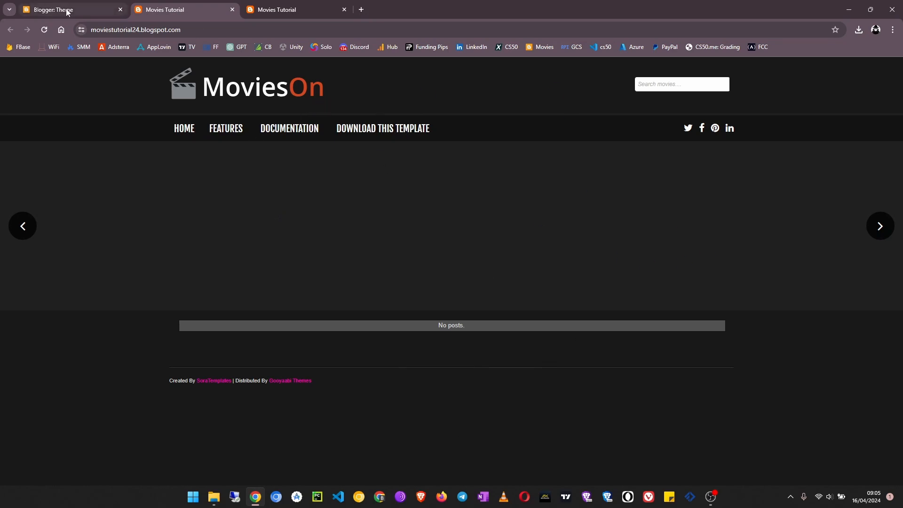
pyautogui.click(63, 9)
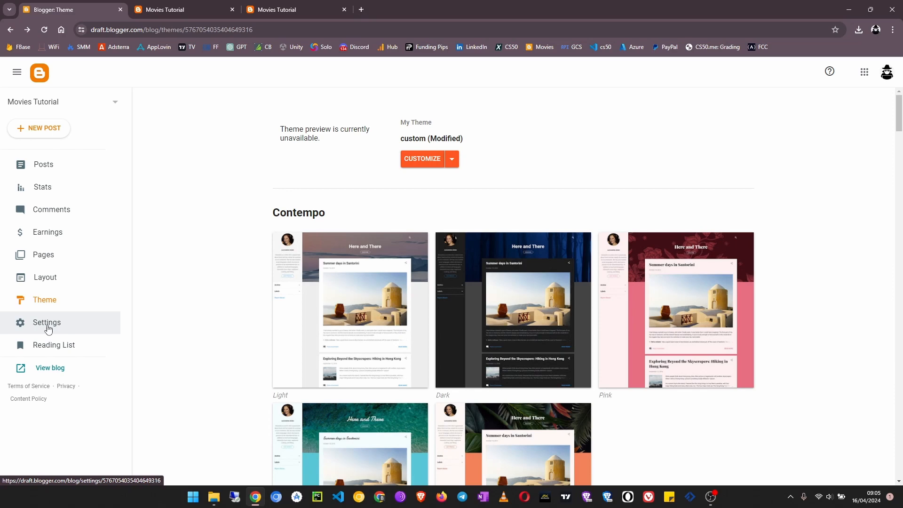
# Import Sample data.xml through Settings > Import content with auto-publish switched off.
pyautogui.click(47, 322)
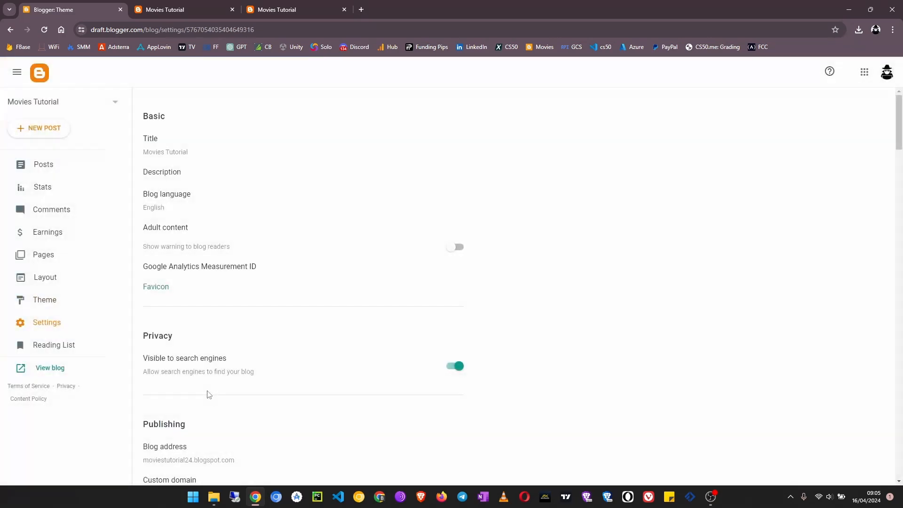
pyautogui.scroll(-3)
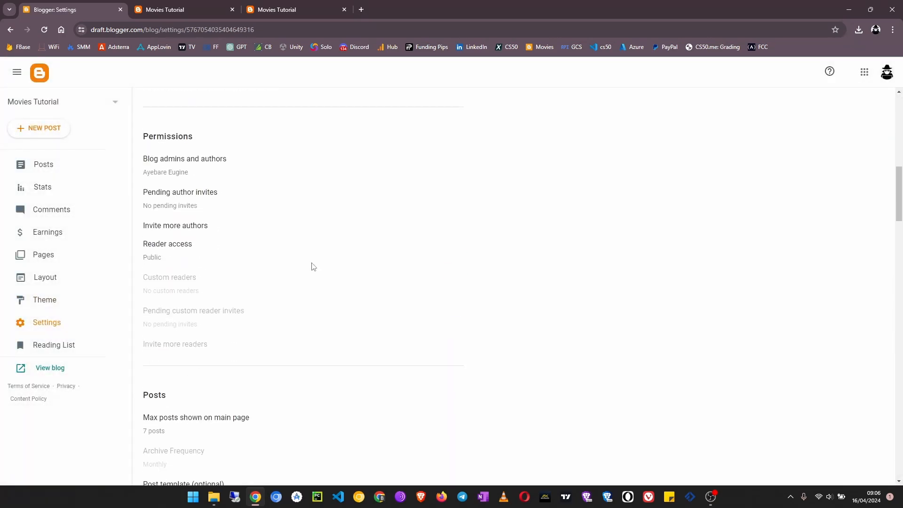
pyautogui.scroll(-3)
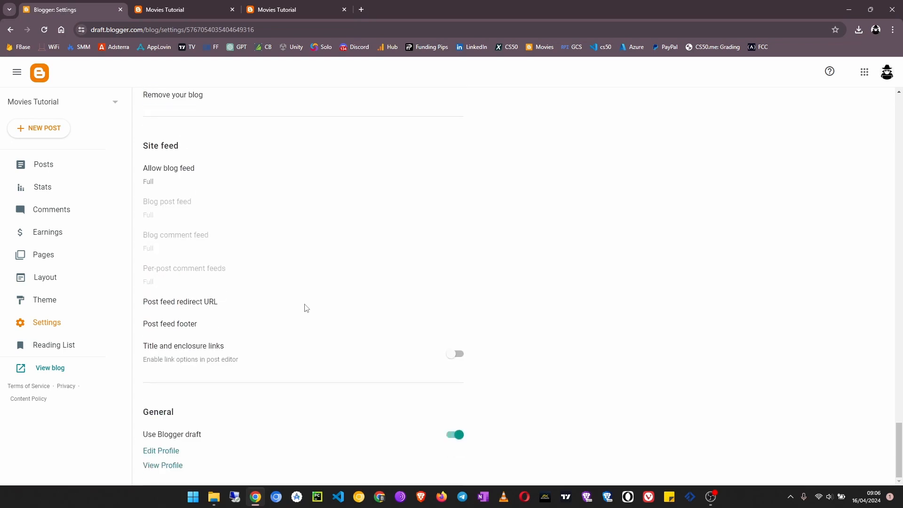
pyautogui.scroll(3)
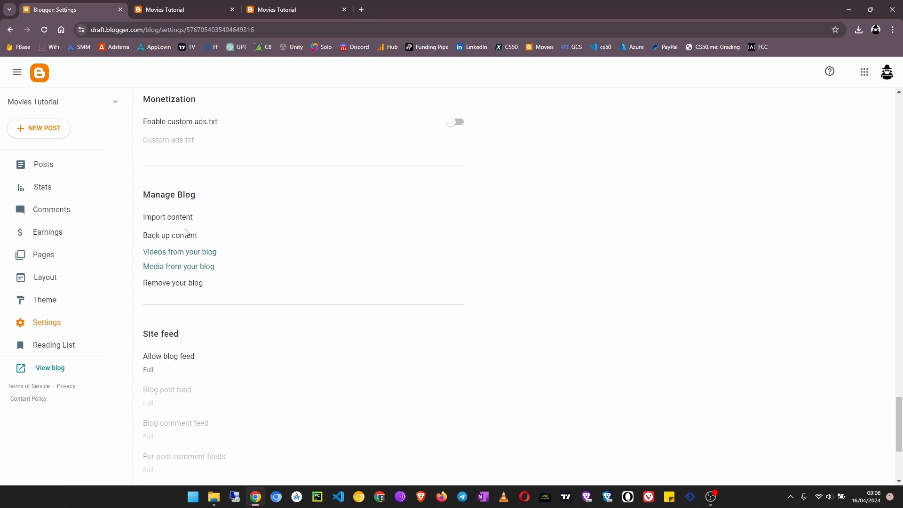
pyautogui.click(167, 217)
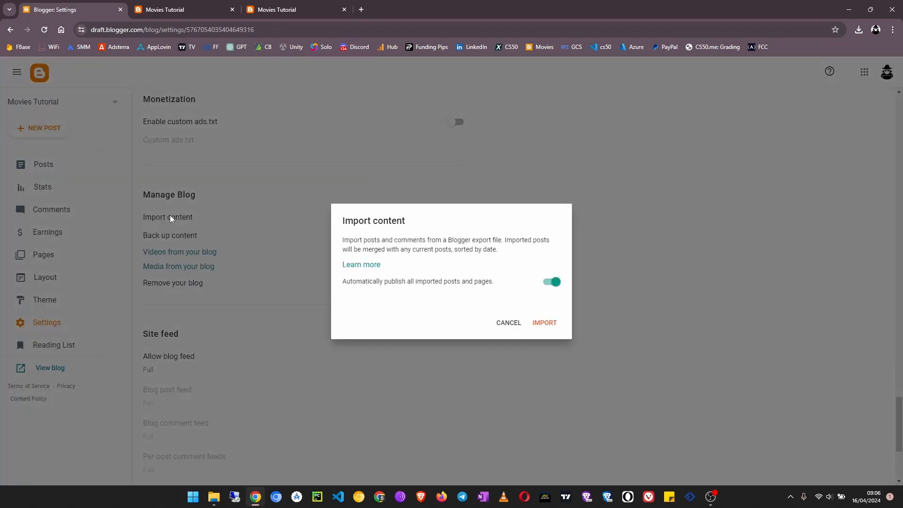
pyautogui.click(550, 282)
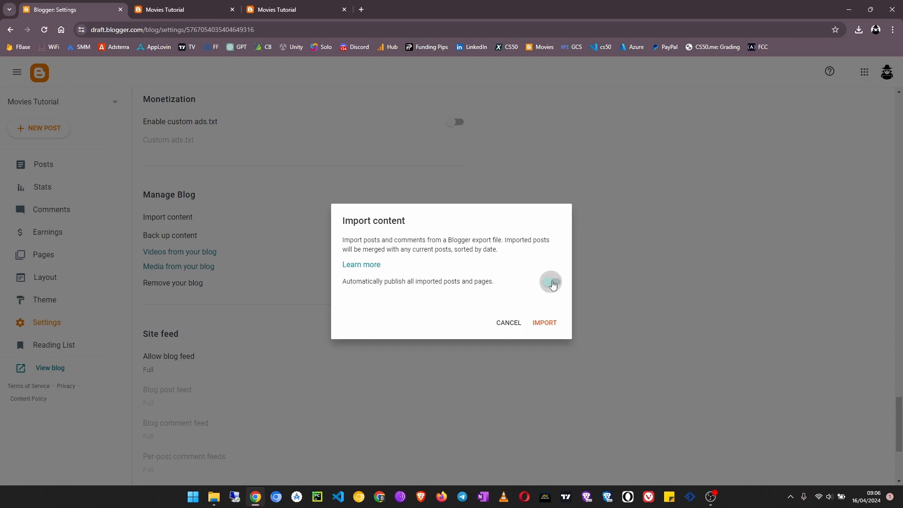
pyautogui.click(543, 323)
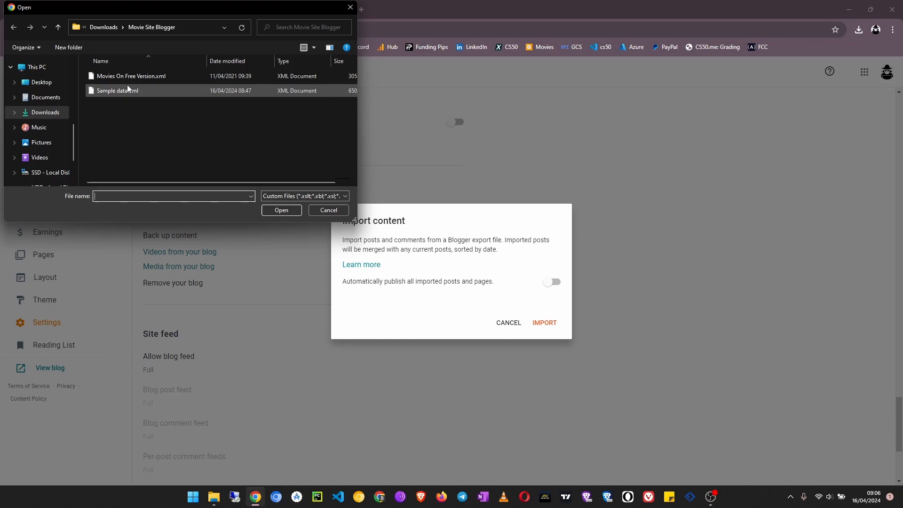
pyautogui.click(118, 91)
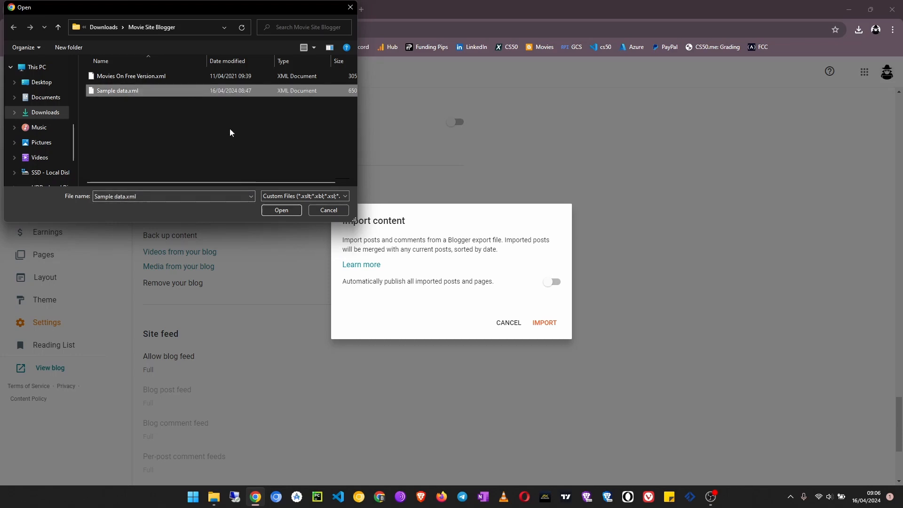
pyautogui.click(282, 210)
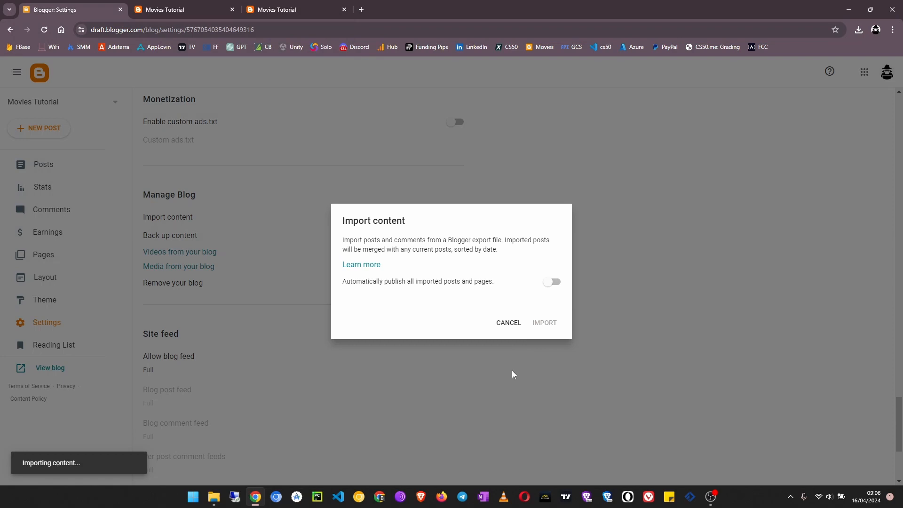
pyautogui.click(544, 323)
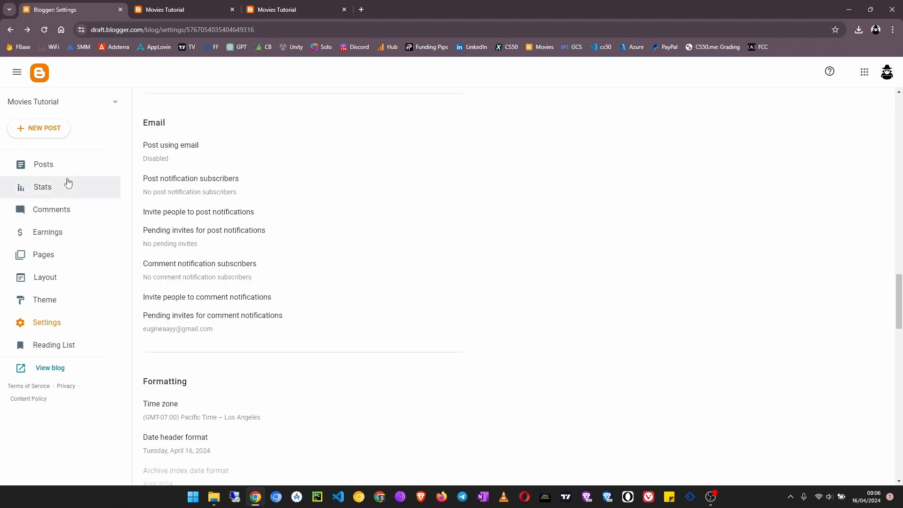
# Discard the Admob Ads draft, publish The Witcher Season 2, and reload the live blog.
pyautogui.click(43, 164)
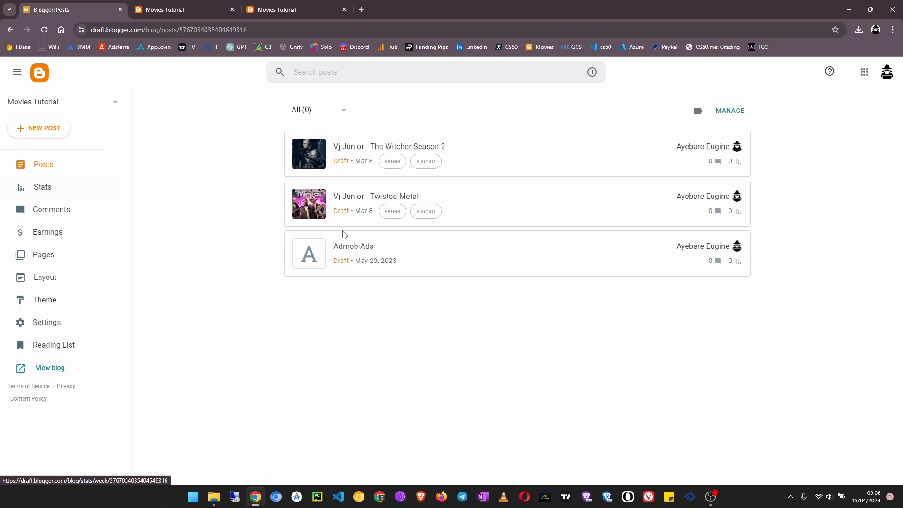
pyautogui.moveTo(393, 190)
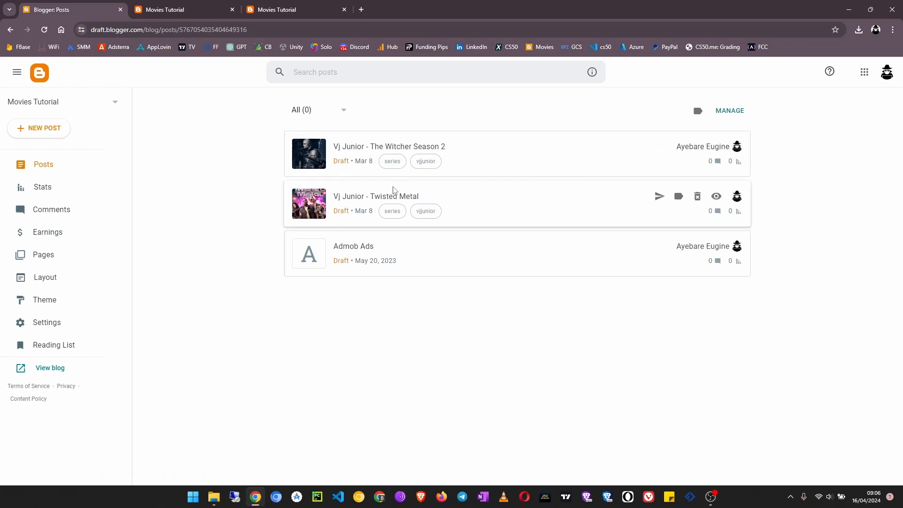
pyautogui.moveTo(343, 258)
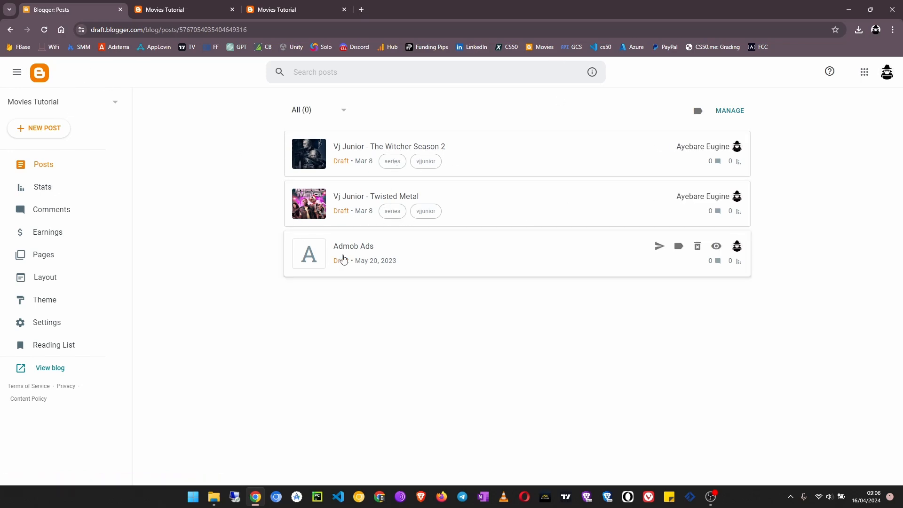
pyautogui.moveTo(698, 246)
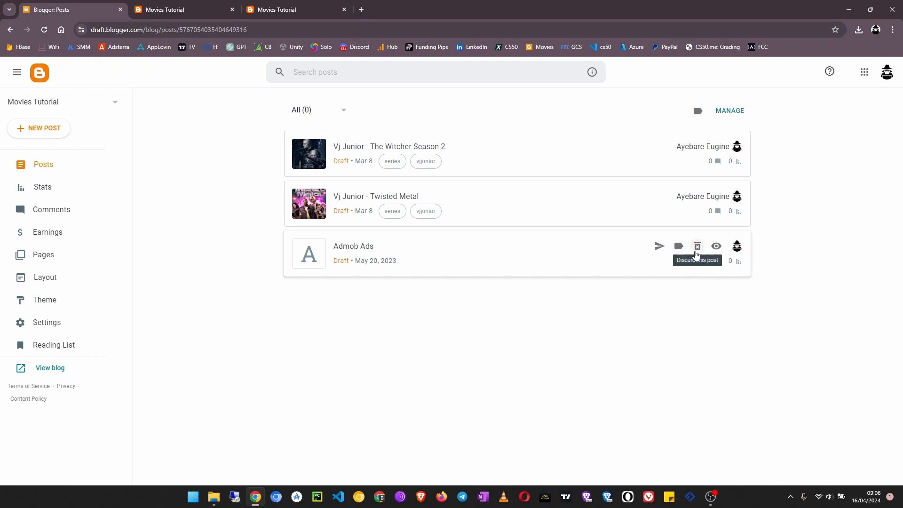
pyautogui.click(697, 246)
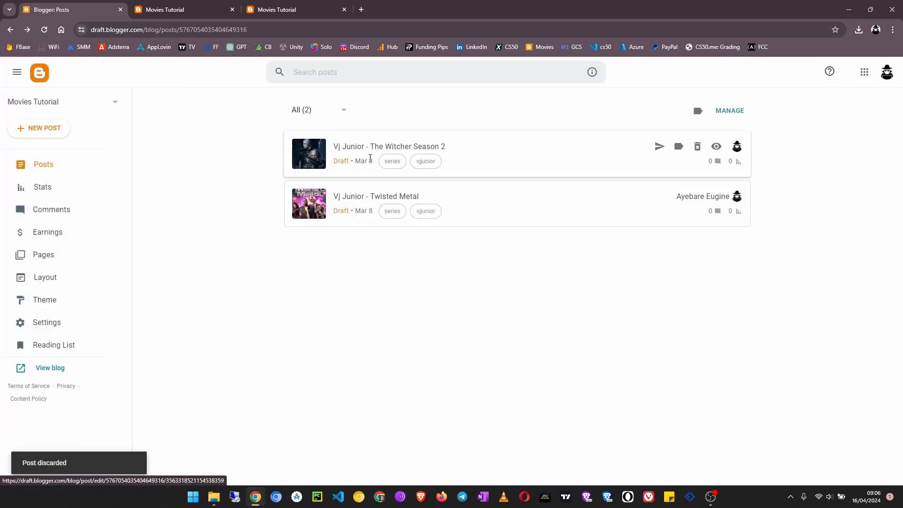
pyautogui.moveTo(659, 146)
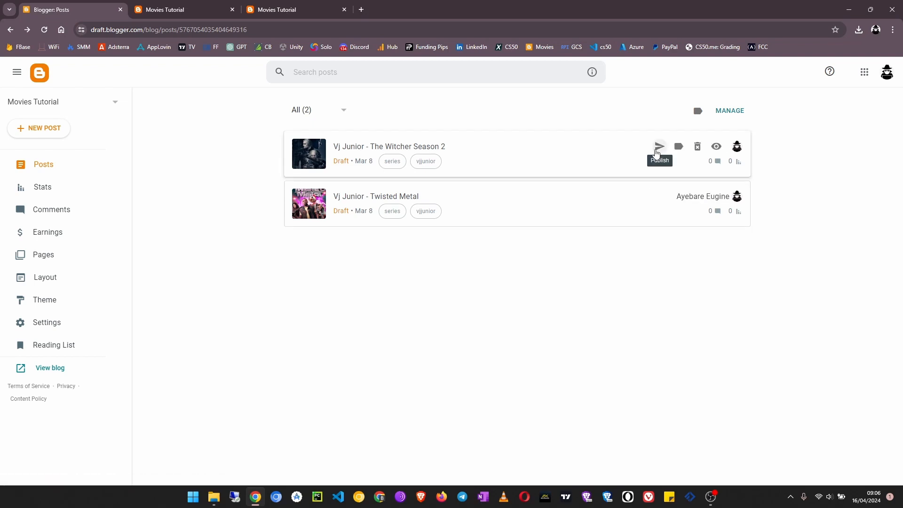
pyautogui.click(658, 146)
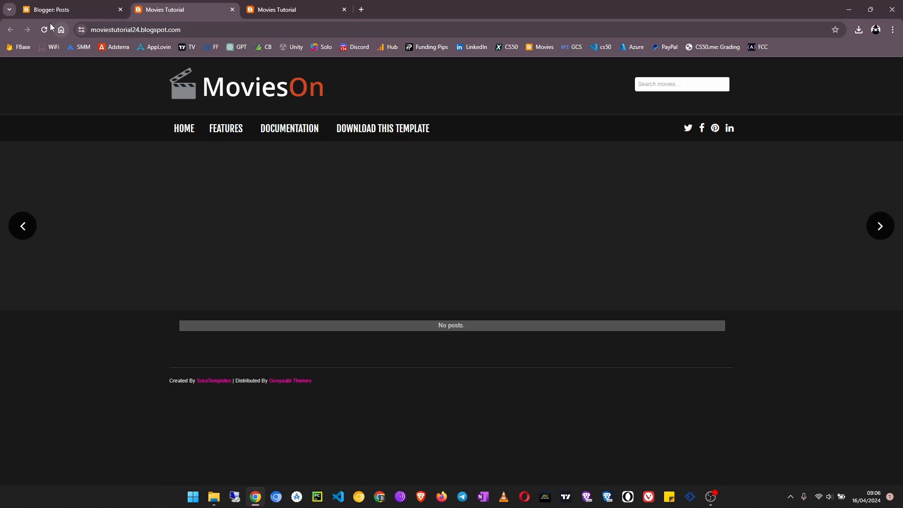
pyautogui.click(44, 29)
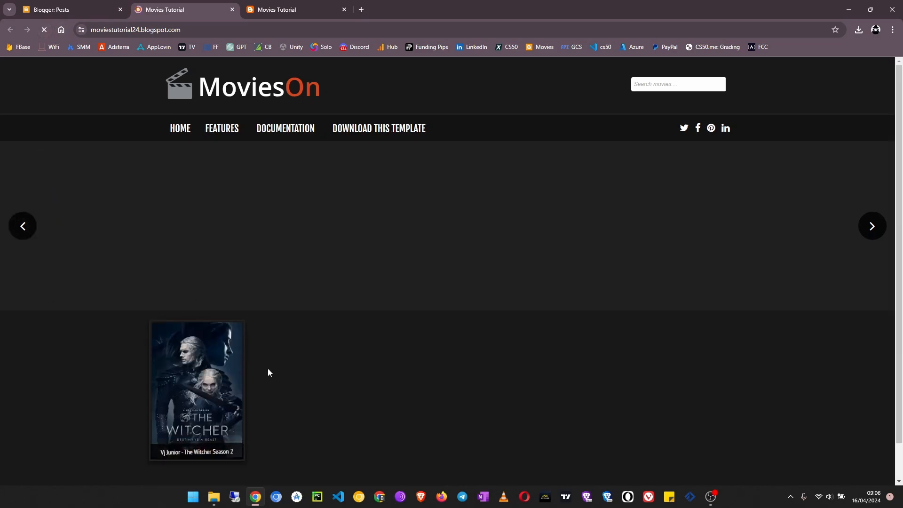
pyautogui.scroll(-3)
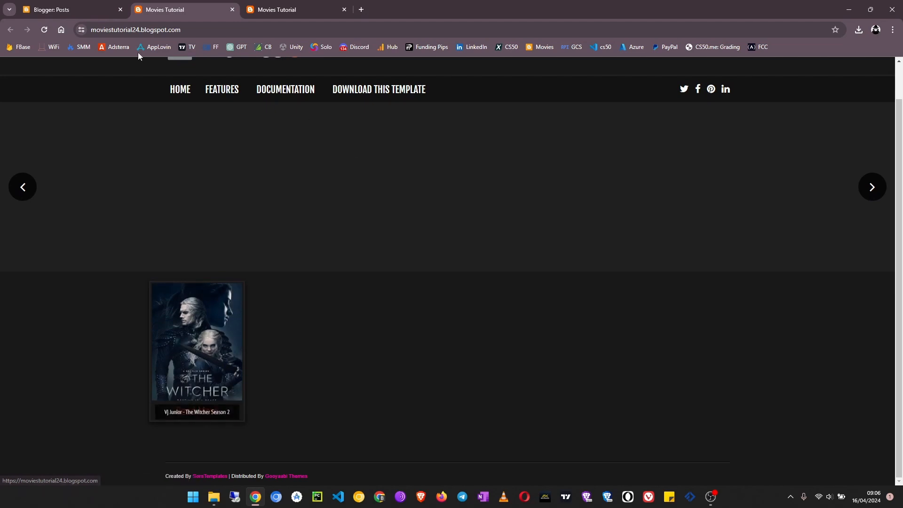
# Publish the Twisted Metal draft and view it on the live blog.
pyautogui.click(63, 9)
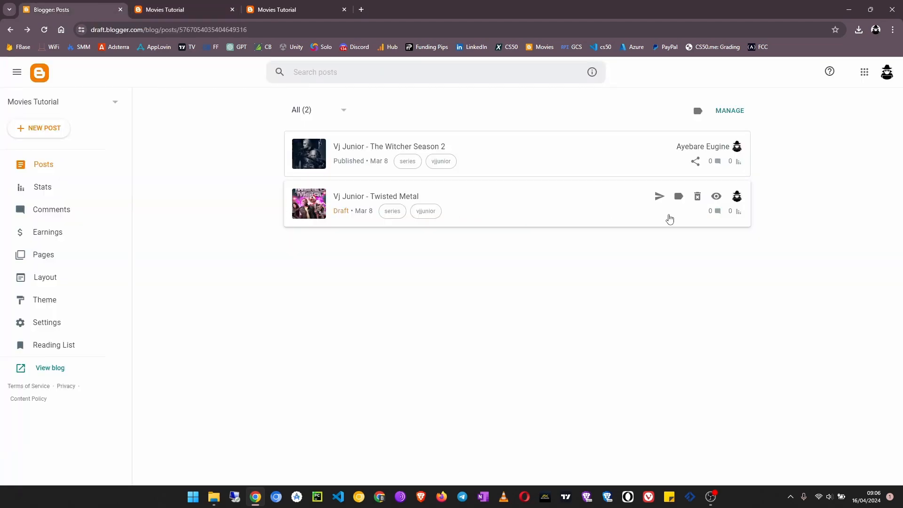
pyautogui.click(658, 196)
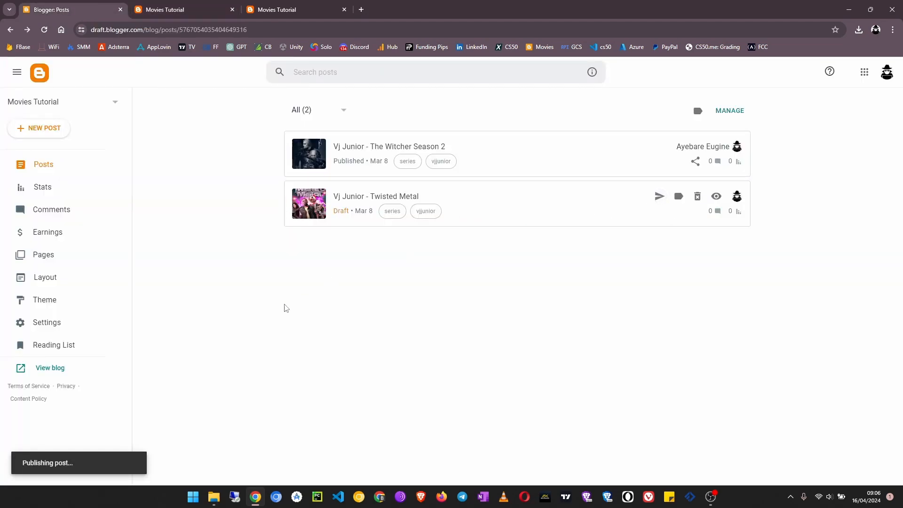
pyautogui.click(659, 197)
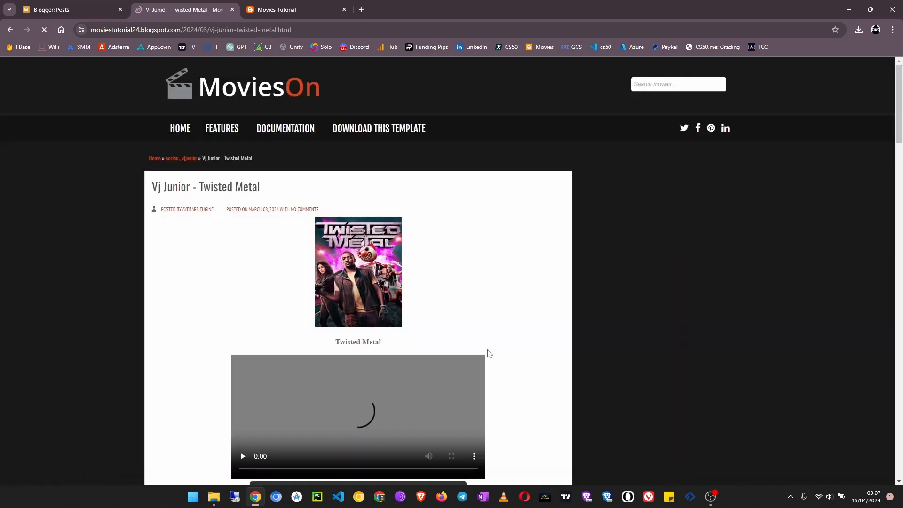
pyautogui.scroll(-3)
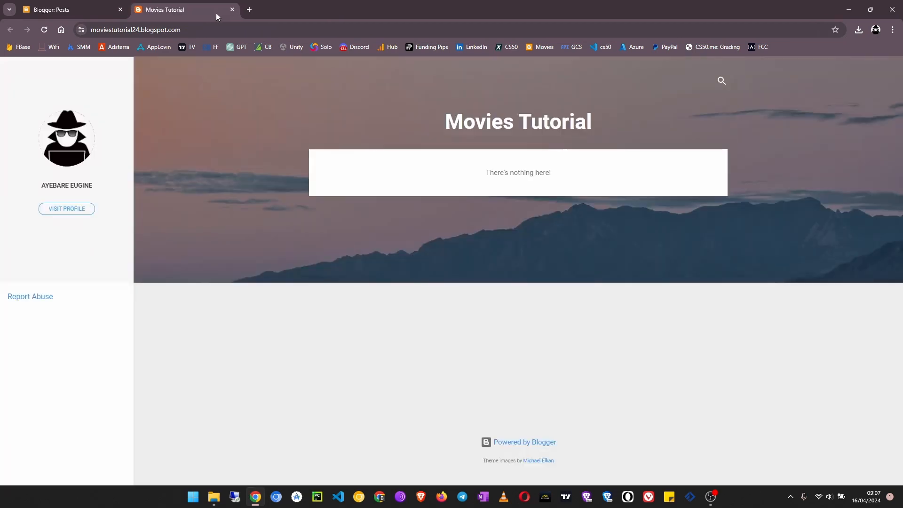
# Close the blog tab, preview The Witcher Season 2 post in Compose view, then go back to Posts.
pyautogui.click(232, 10)
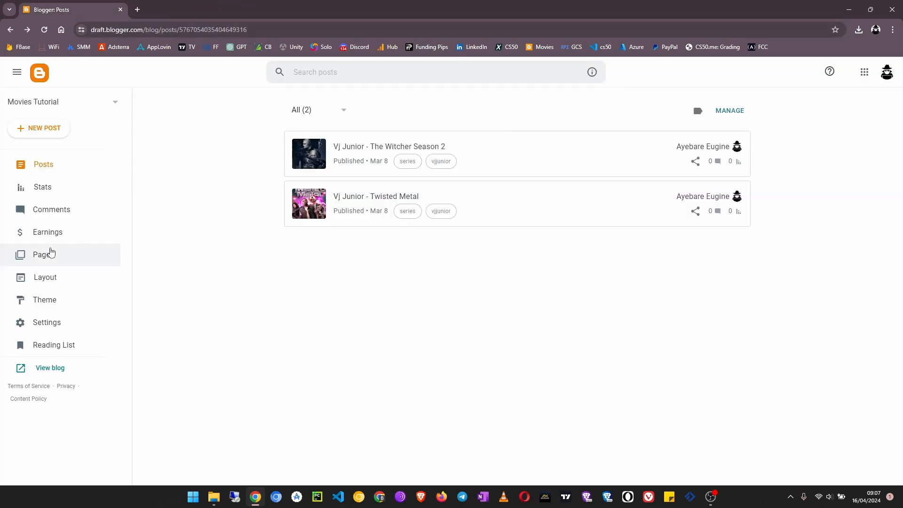
pyautogui.moveTo(538, 158)
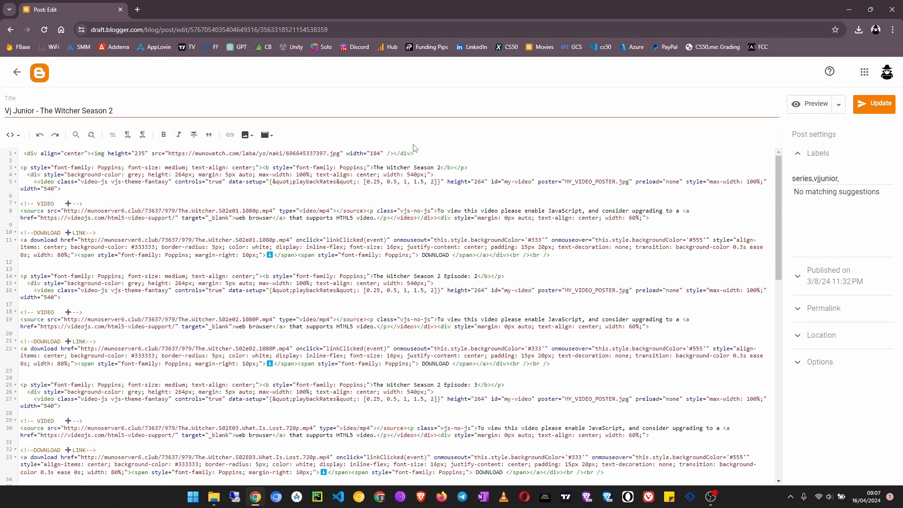
pyautogui.click(10, 135)
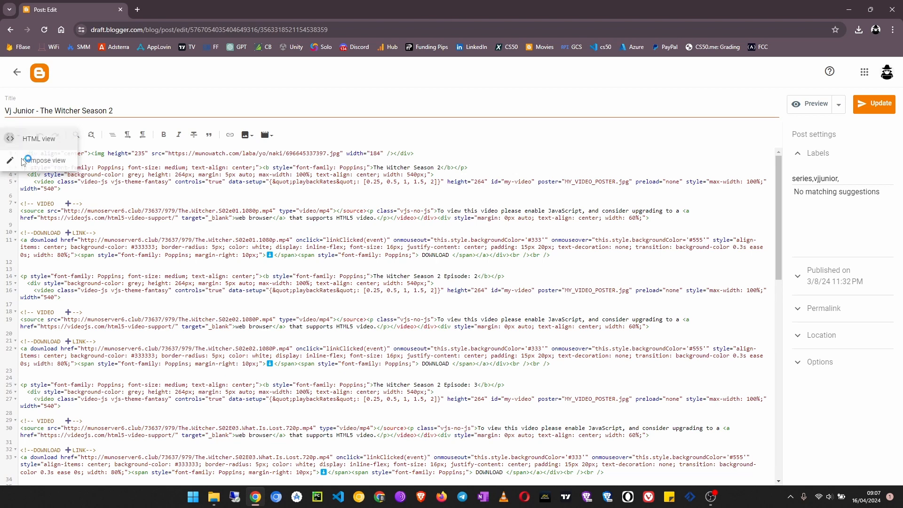
pyautogui.click(46, 161)
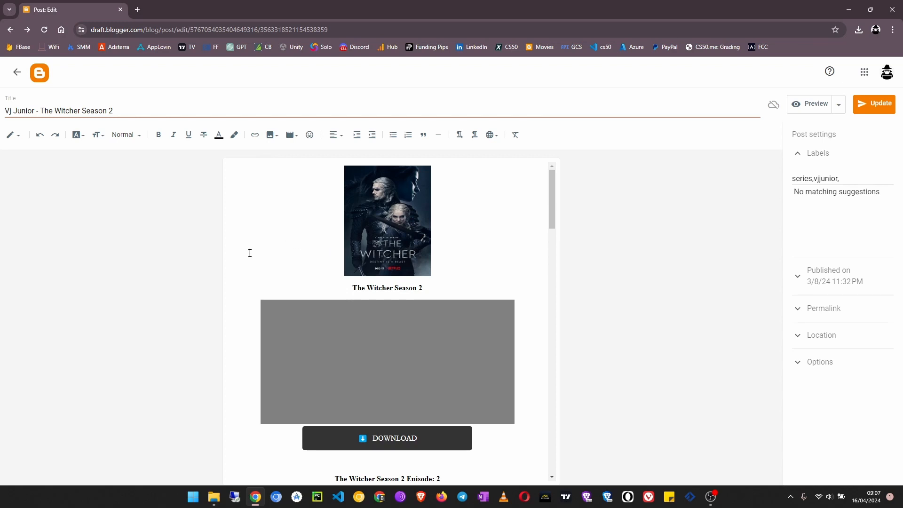
pyautogui.scroll(-3)
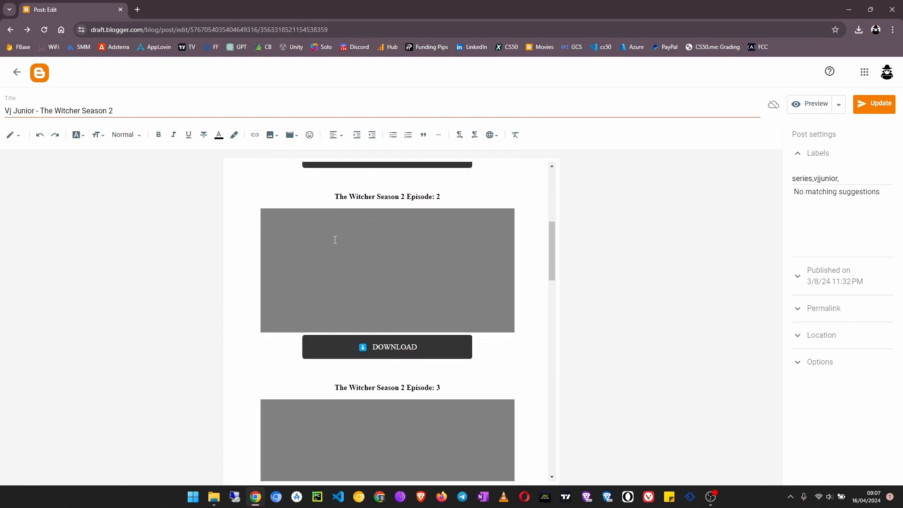
pyautogui.click(17, 72)
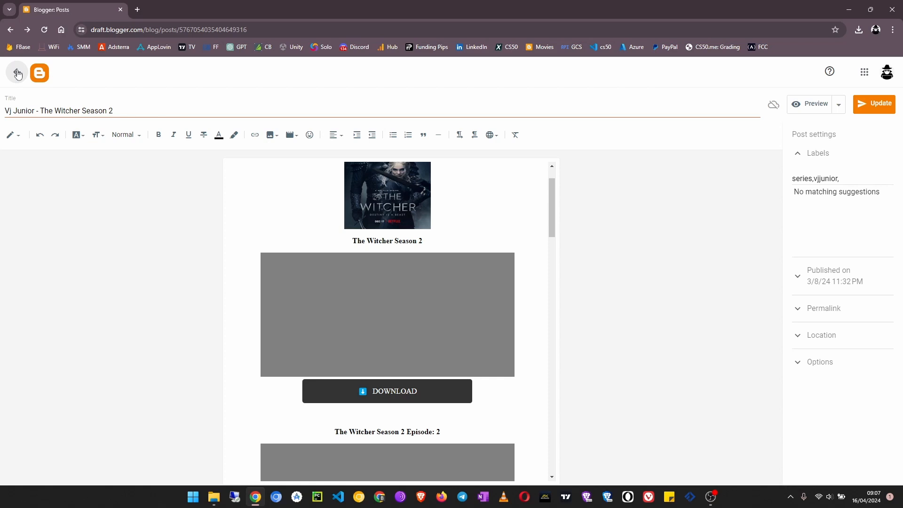
pyautogui.click(17, 73)
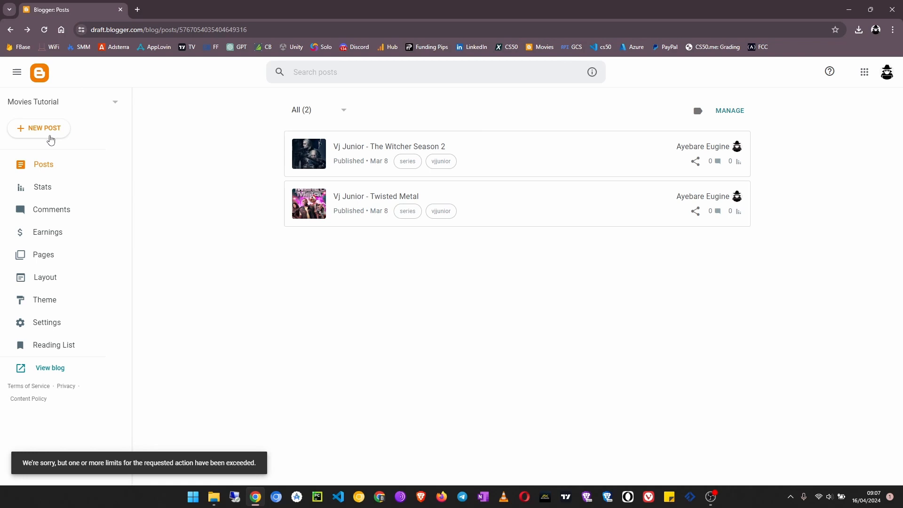
# Reload the Movies Tutorial posts list and begin a new post.
pyautogui.click(44, 29)
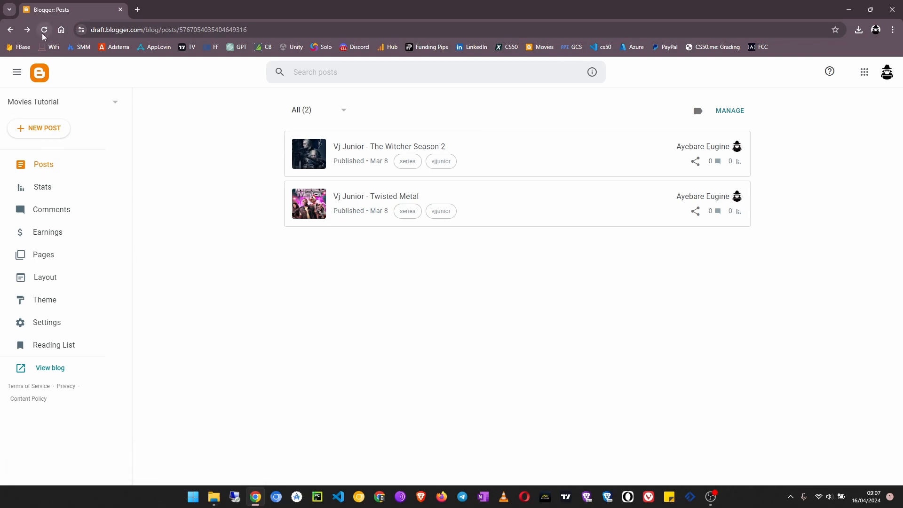
pyautogui.click(43, 29)
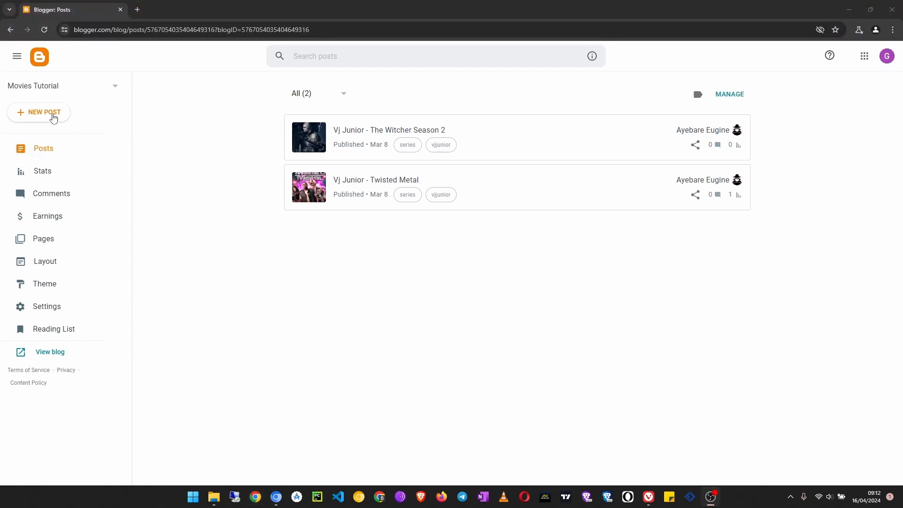
pyautogui.click(39, 112)
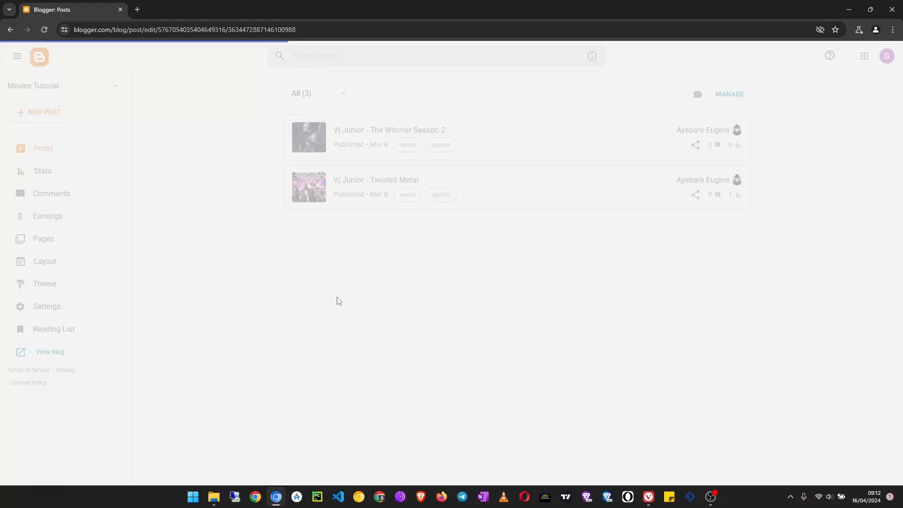
# Title the new post 'Title', then open and dismiss the image insertion menu.
pyautogui.click(39, 112)
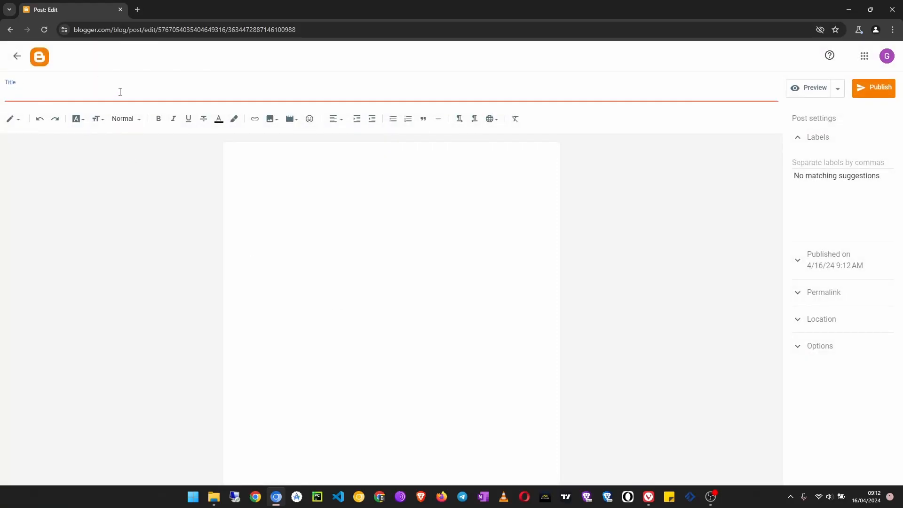
pyautogui.write('Title')
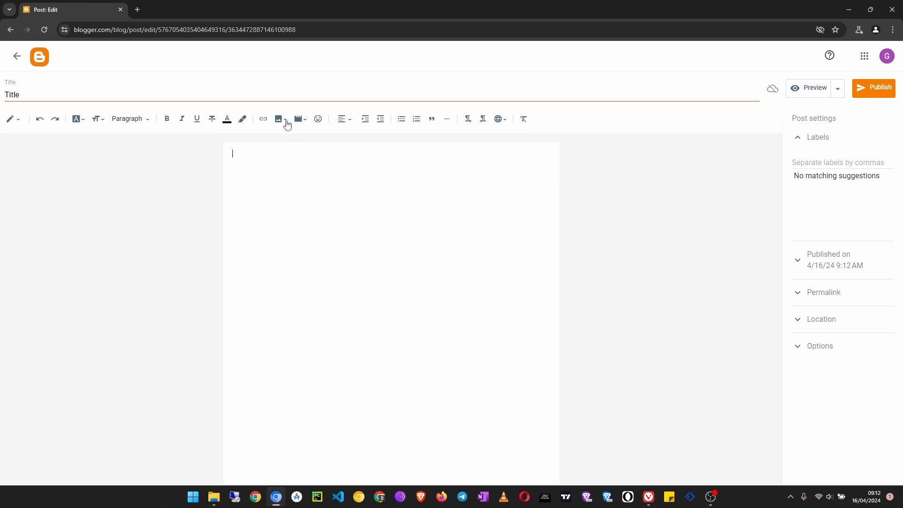
pyautogui.click(278, 119)
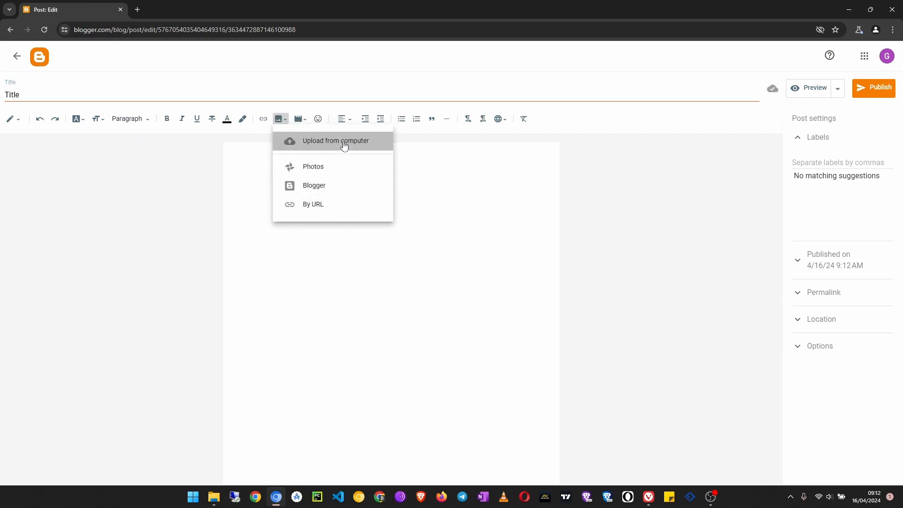
pyautogui.click(335, 141)
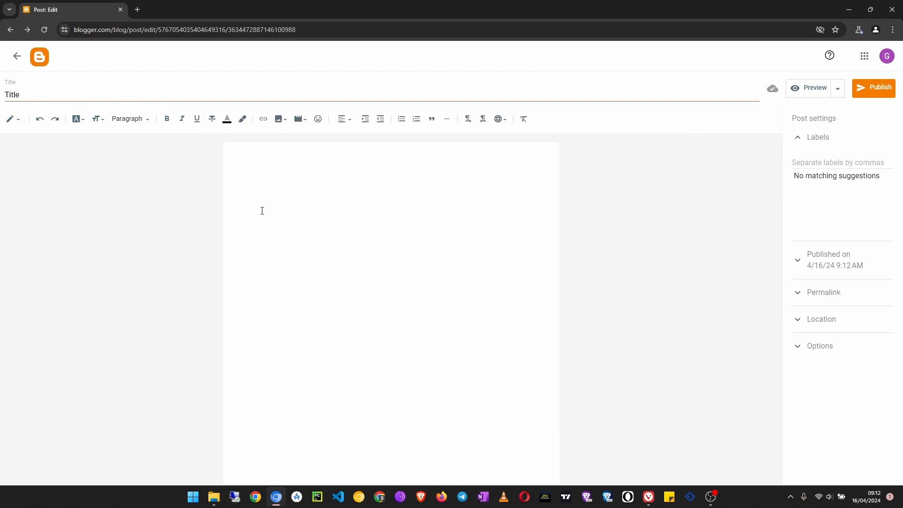
# Write 'Download' in the body, change its font, cancel linking, and leave the editor.
pyautogui.click(248, 154)
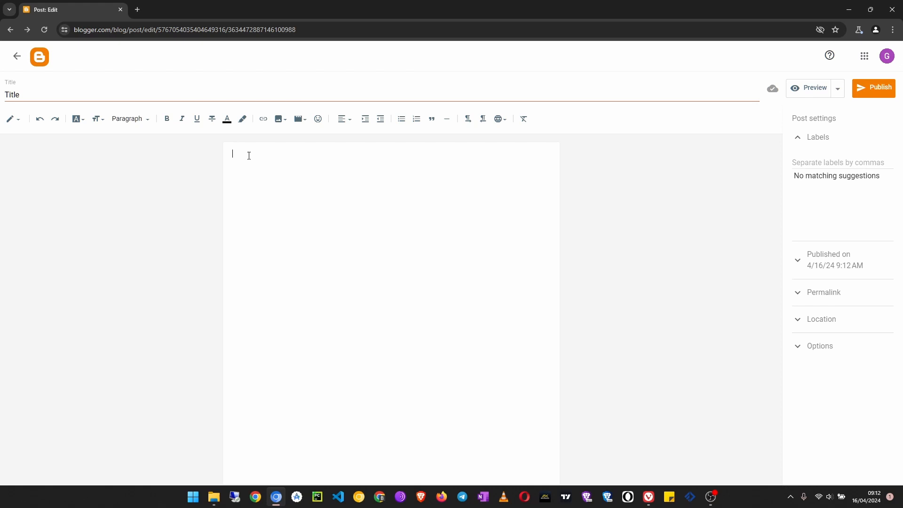
pyautogui.write('D')
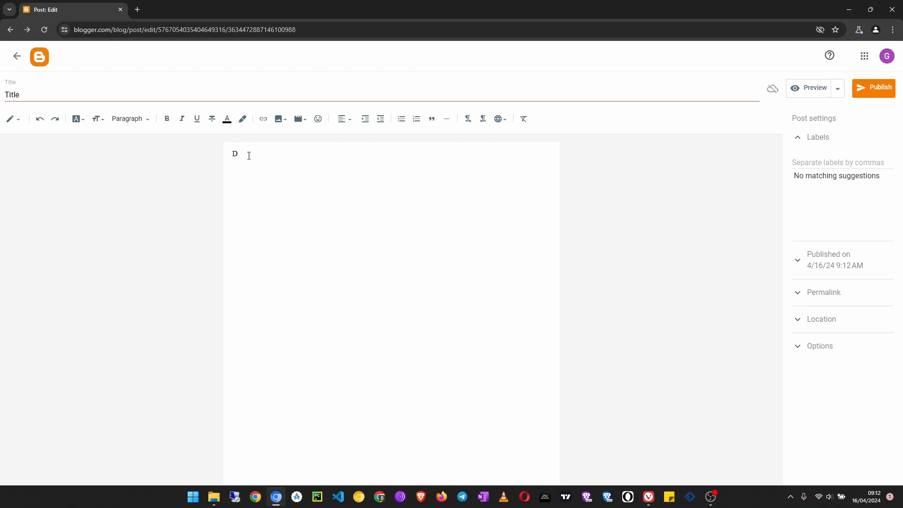
pyautogui.write('ownload')
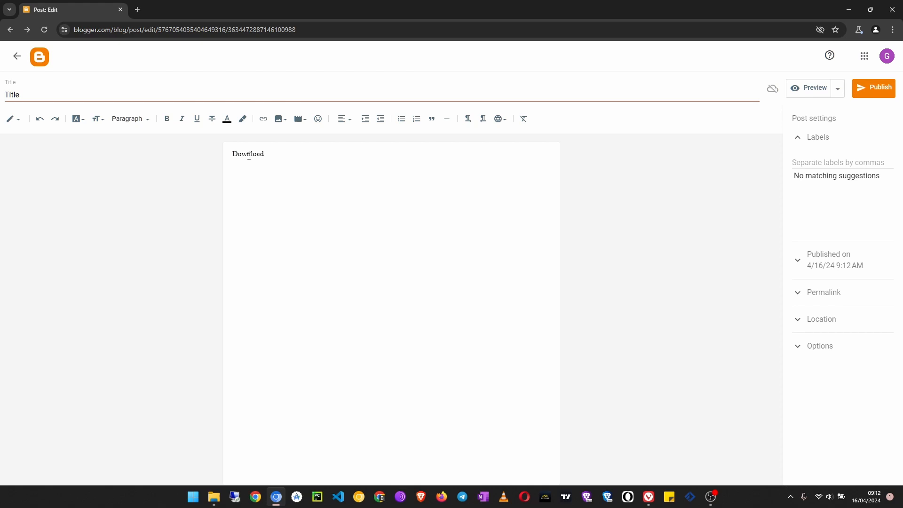
pyautogui.doubleClick(247, 154)
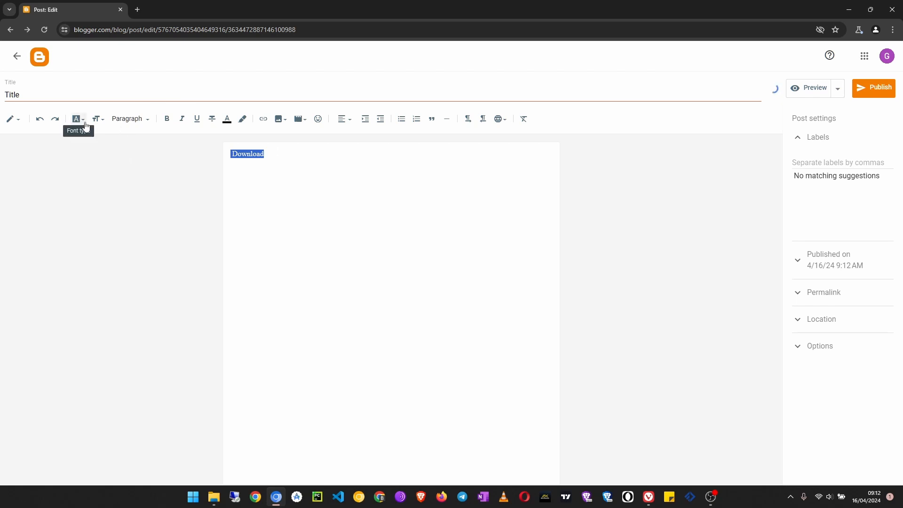
pyautogui.click(97, 118)
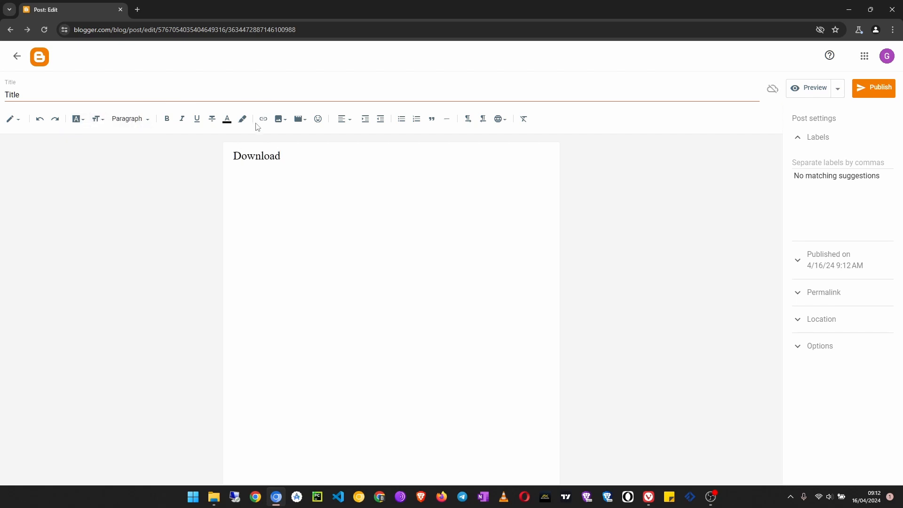
pyautogui.click(263, 119)
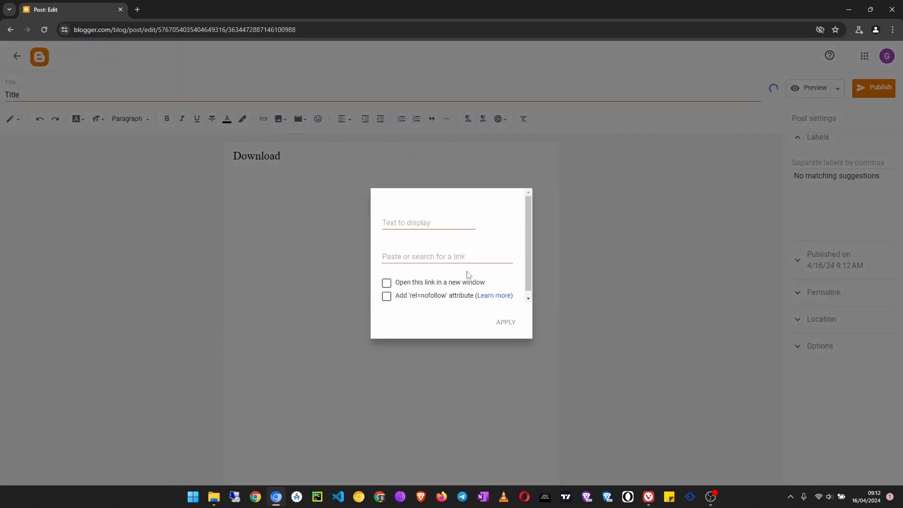
pyautogui.click(447, 257)
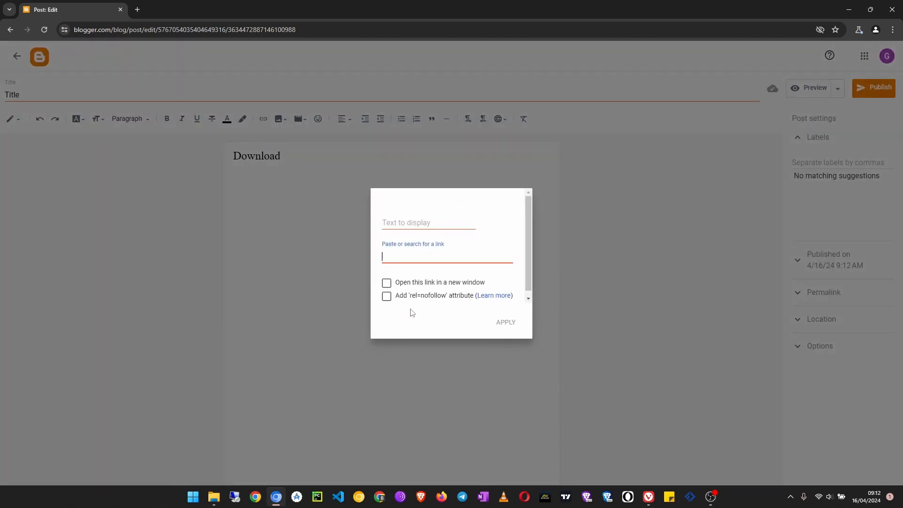
pyautogui.moveTo(113, 218)
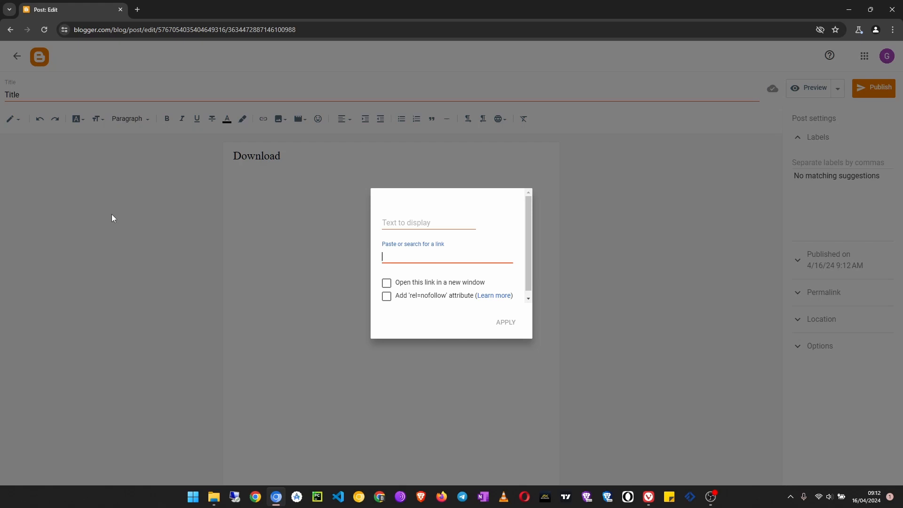
pyautogui.click(18, 56)
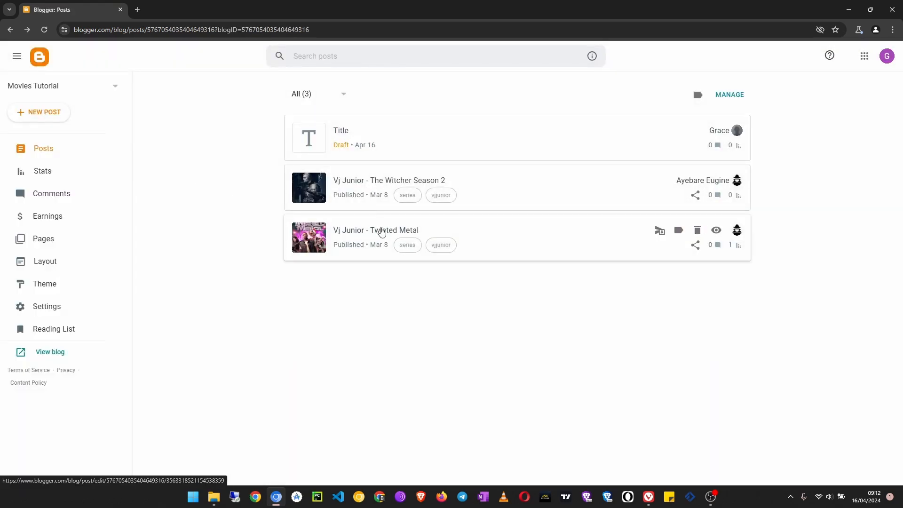
# View the Twisted Metal post's HTML code, then return to the posts list.
pyautogui.click(376, 230)
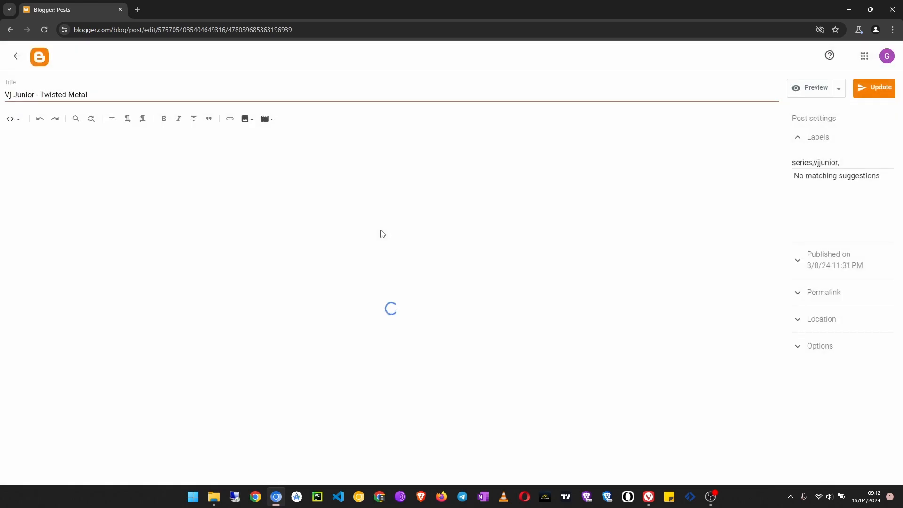
pyautogui.click(10, 119)
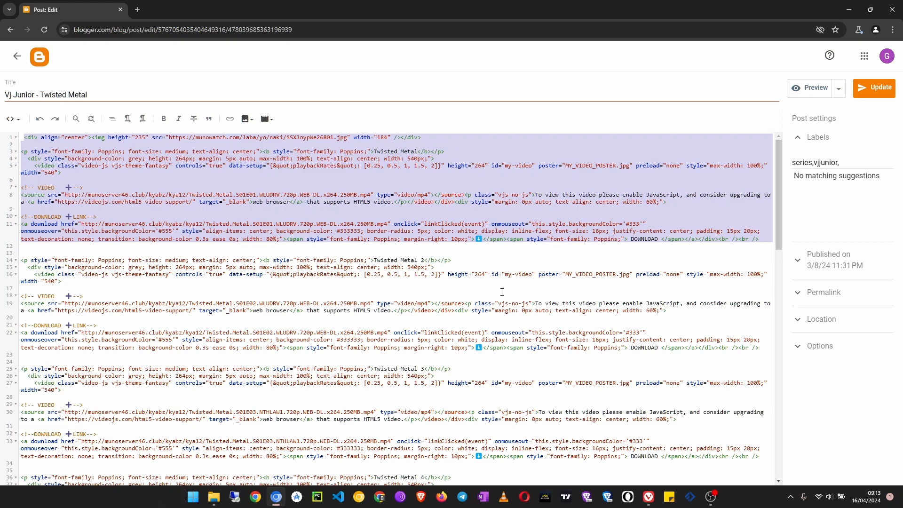
pyautogui.click(17, 56)
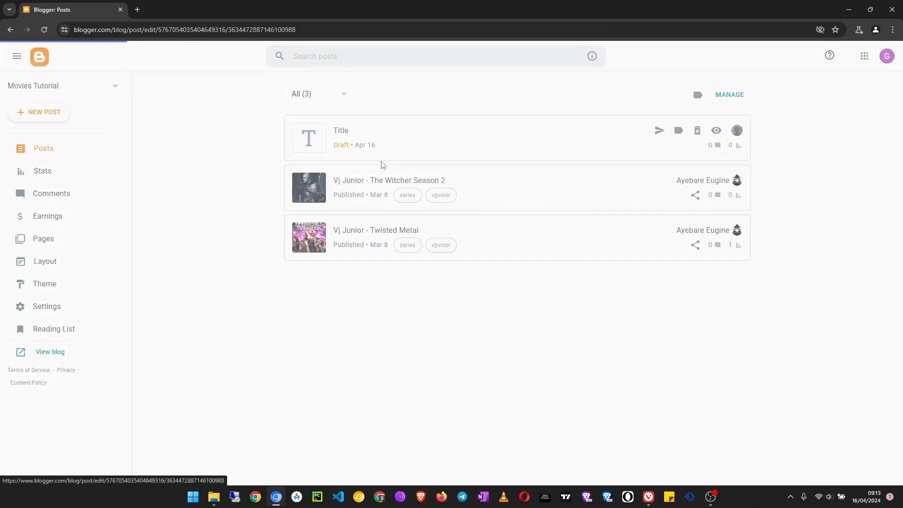
# Paste the Twisted Metal sample HTML into the 'Title' draft and render it in Compose view.
pyautogui.click(341, 137)
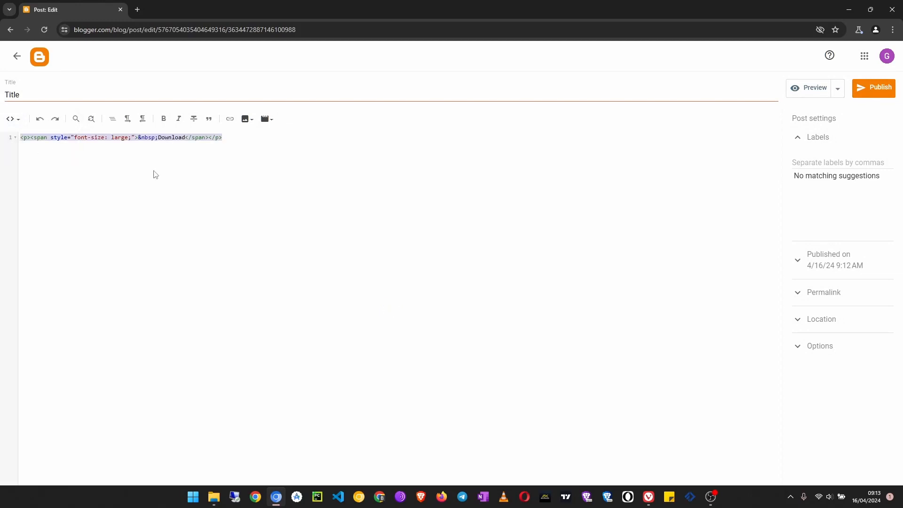
pyautogui.click(10, 119)
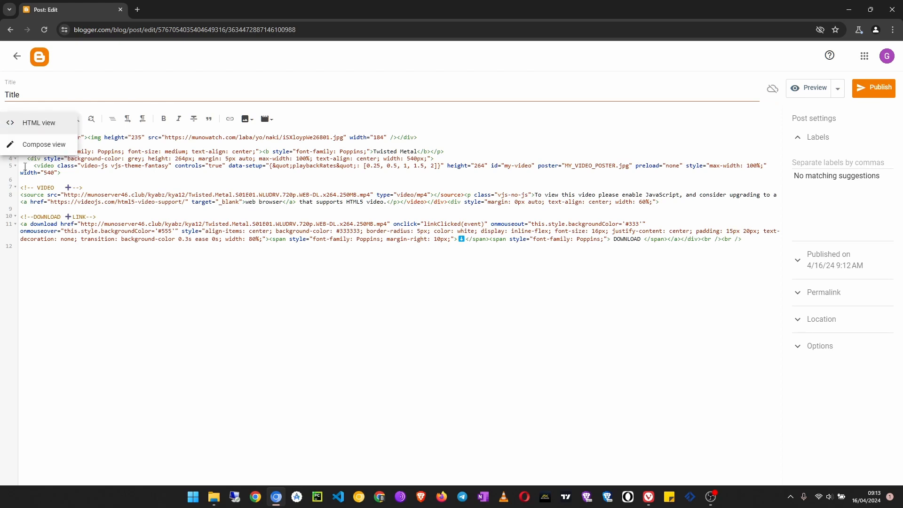
pyautogui.click(43, 145)
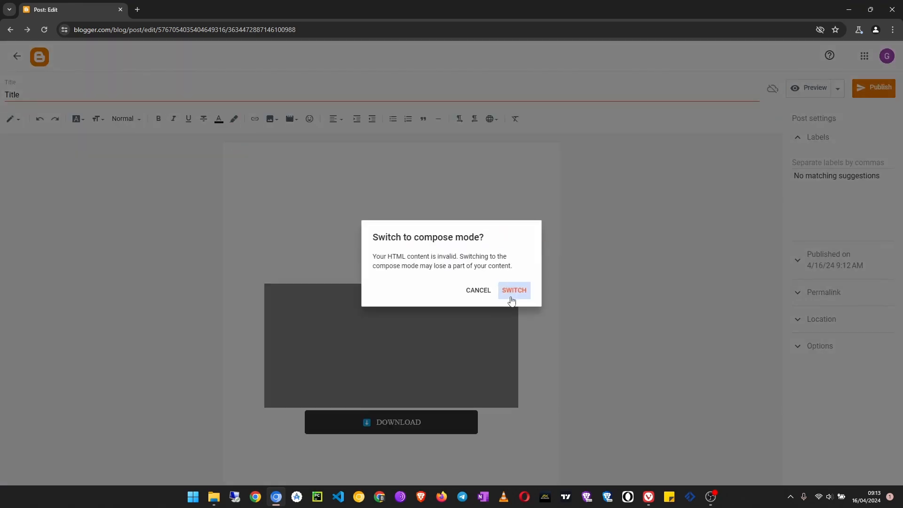
pyautogui.click(513, 290)
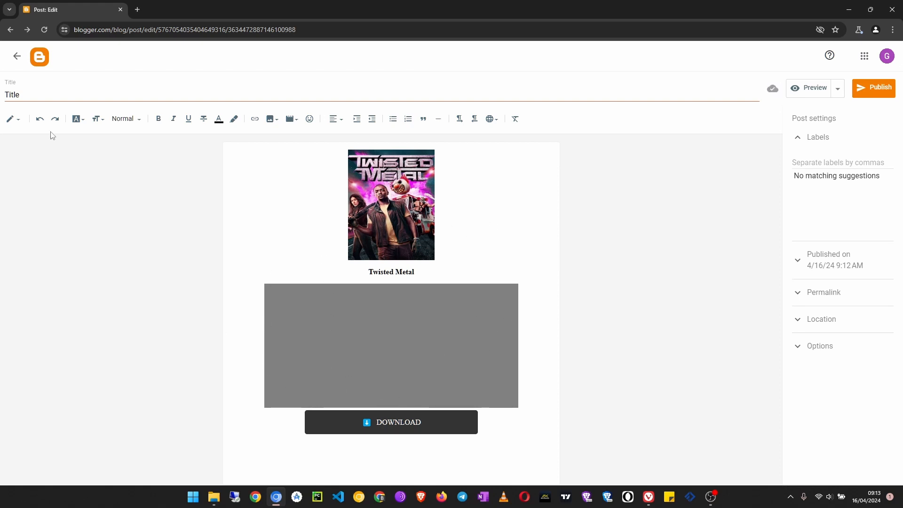
# Inspect the draft's HTML, return to Compose view, delete the poster image, and exit.
pyautogui.click(9, 119)
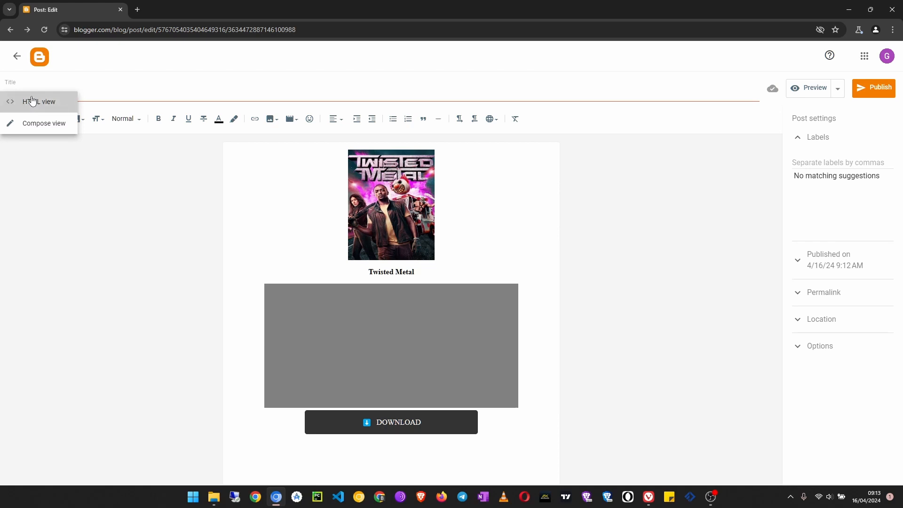
pyautogui.click(39, 101)
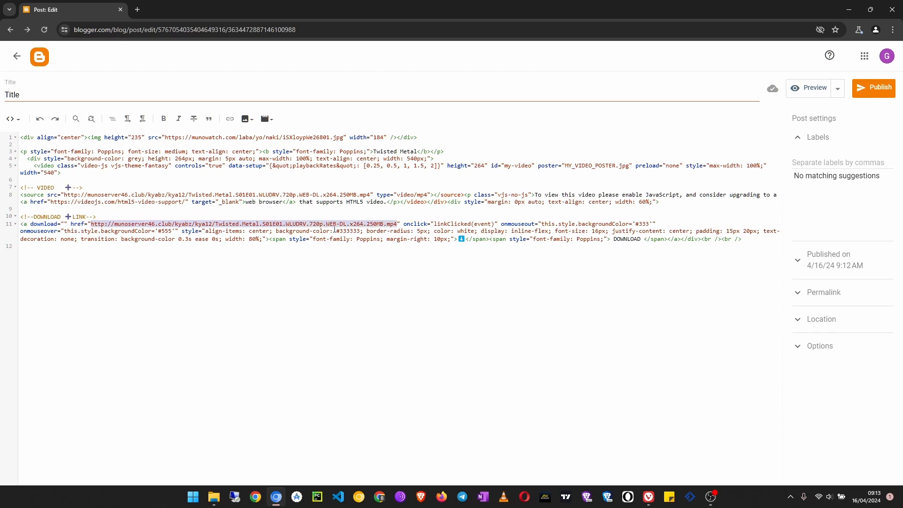
pyautogui.moveTo(272, 198)
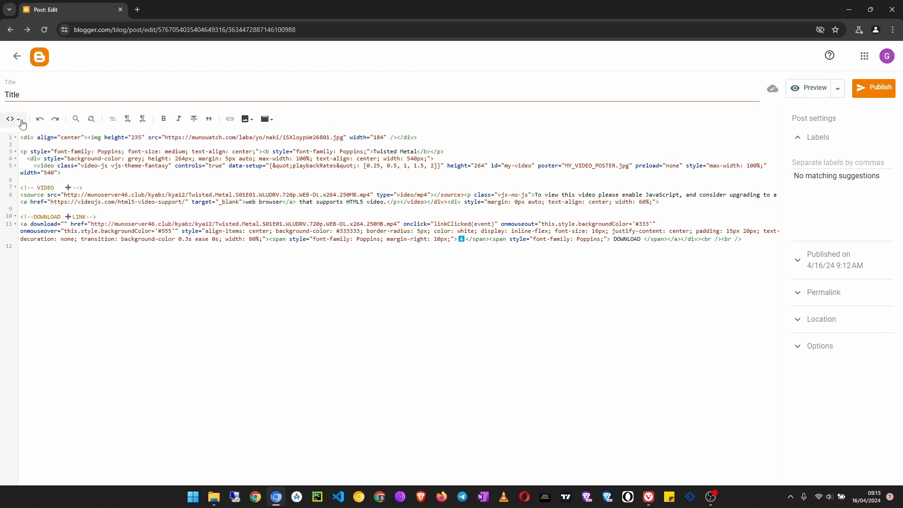
pyautogui.click(19, 119)
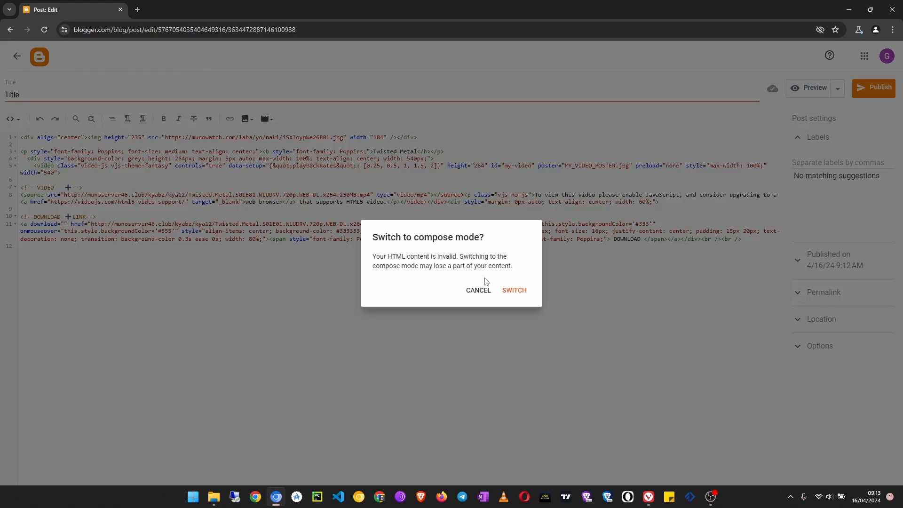
pyautogui.click(513, 290)
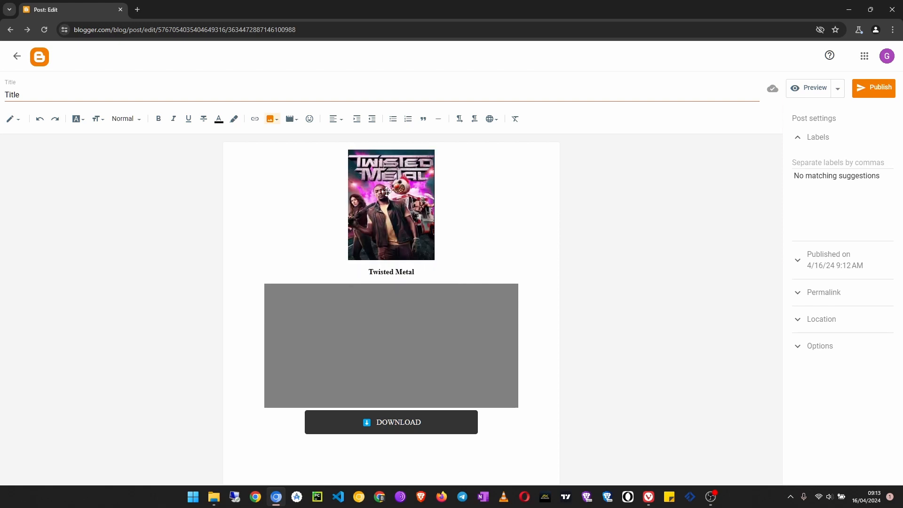
pyautogui.click(391, 205)
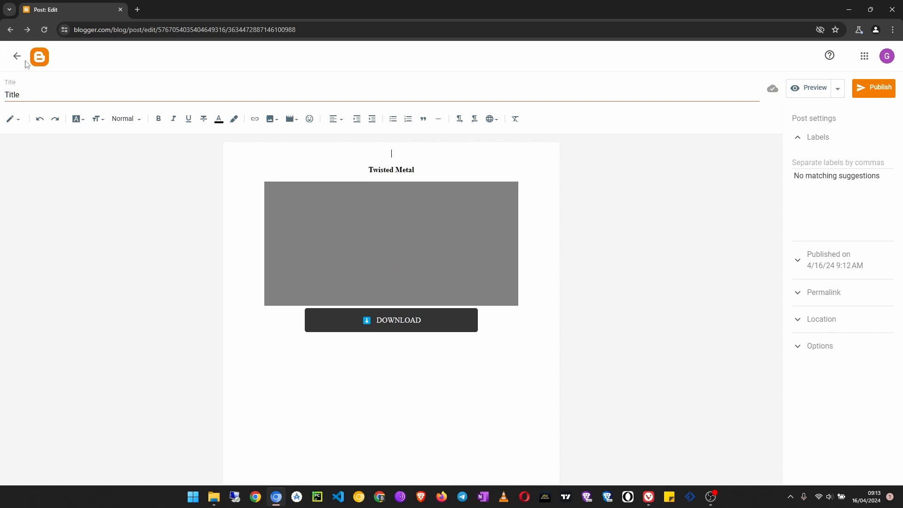
pyautogui.click(16, 57)
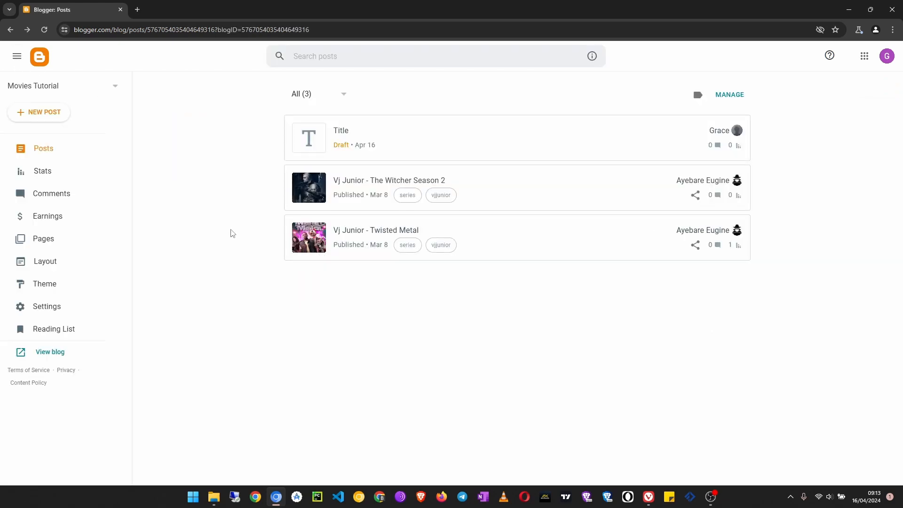
pyautogui.moveTo(261, 424)
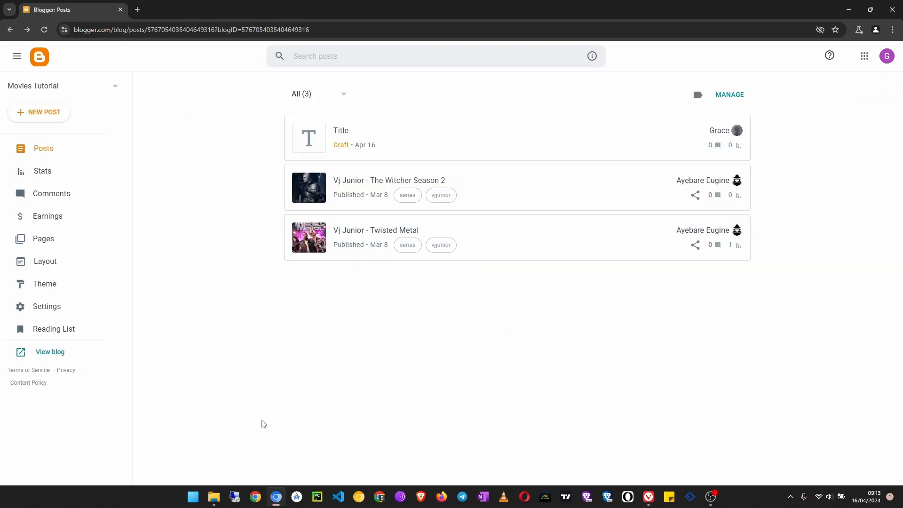
pyautogui.moveTo(254, 429)
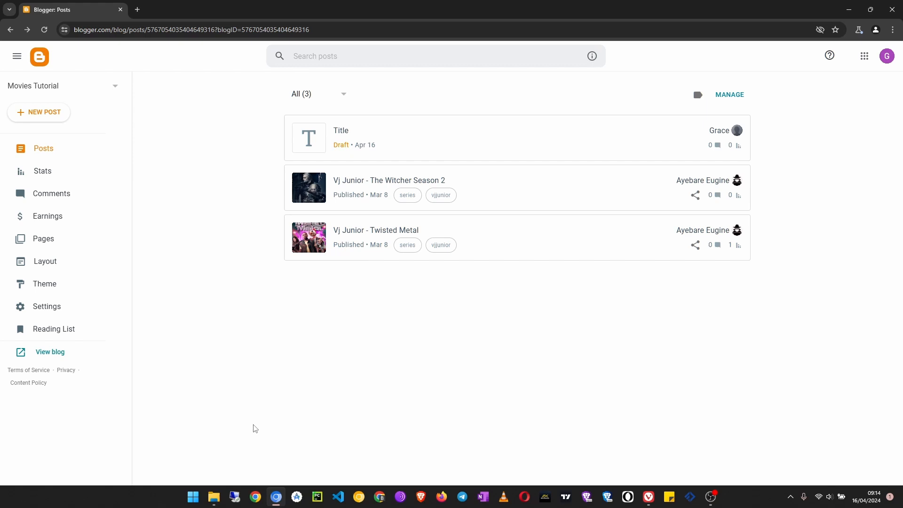
pyautogui.moveTo(481, 439)
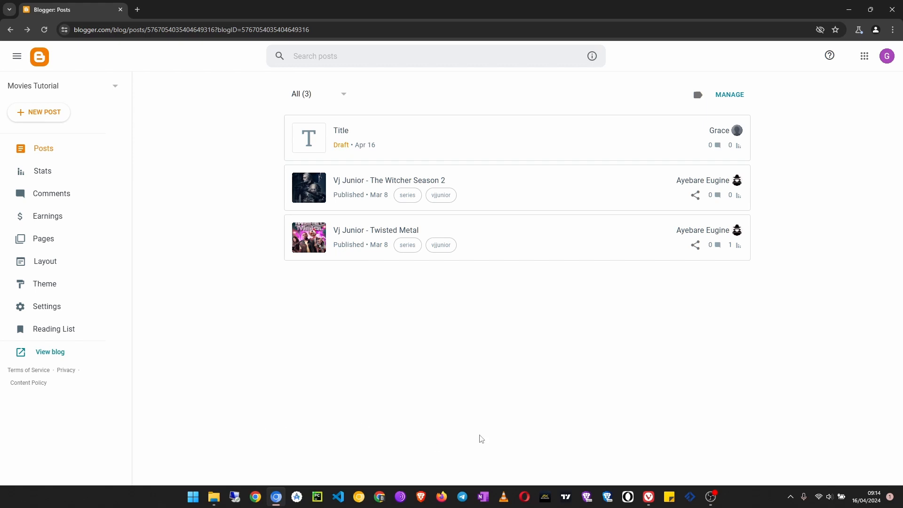
pyautogui.moveTo(347, 486)
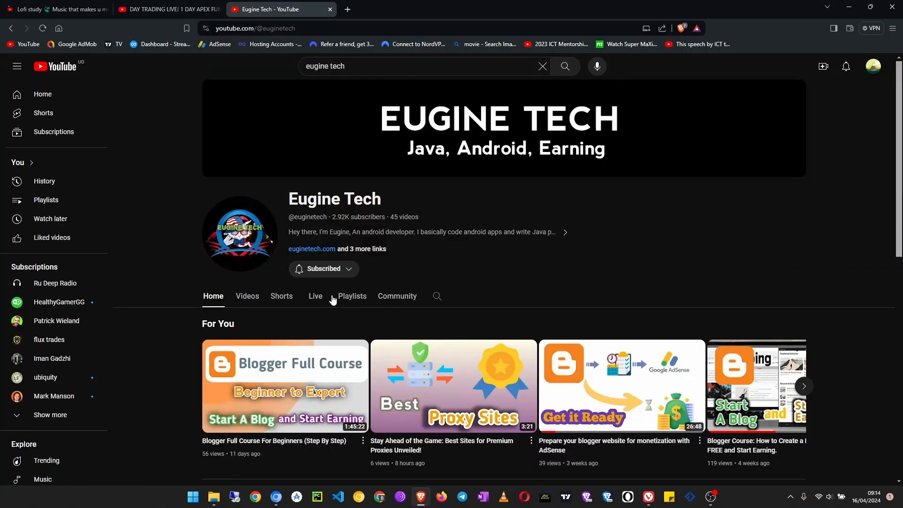
# Open the Eugine Tech 'Blogger Course' playlist and scroll through its ten videos.
pyautogui.scroll(-3)
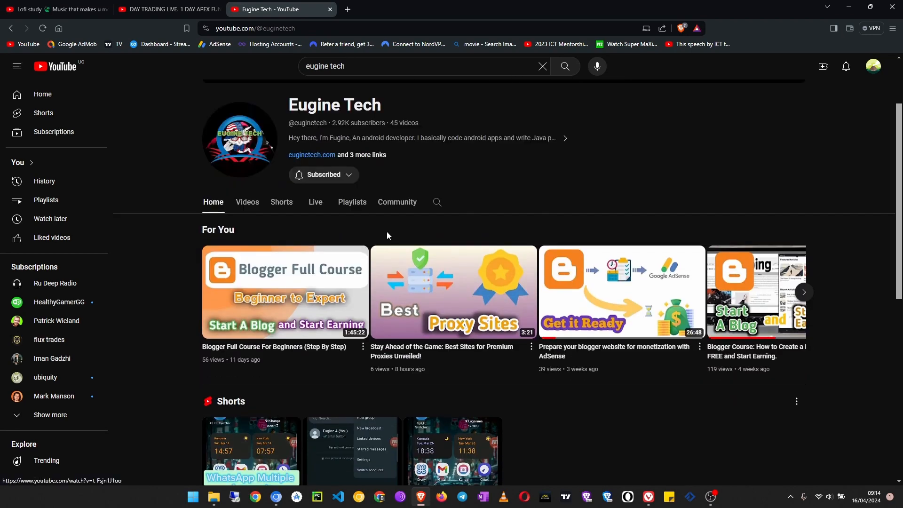
pyautogui.moveTo(354, 191)
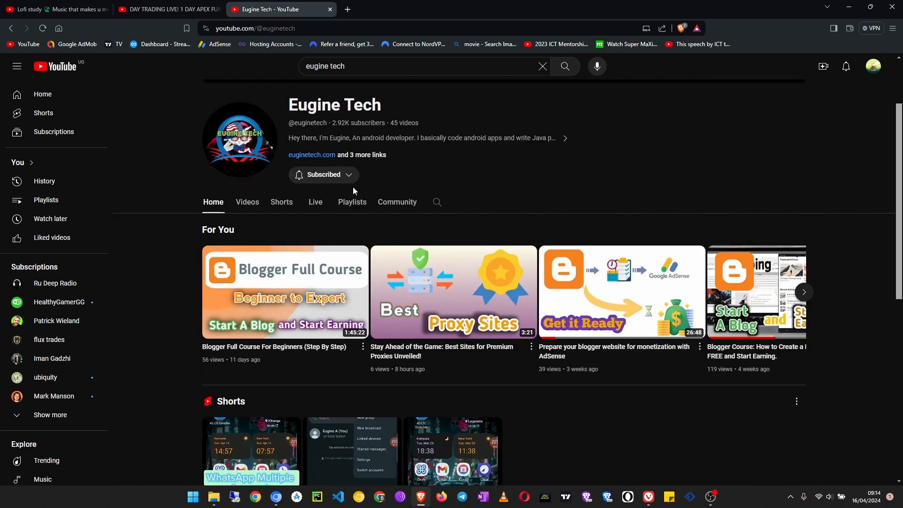
pyautogui.click(351, 202)
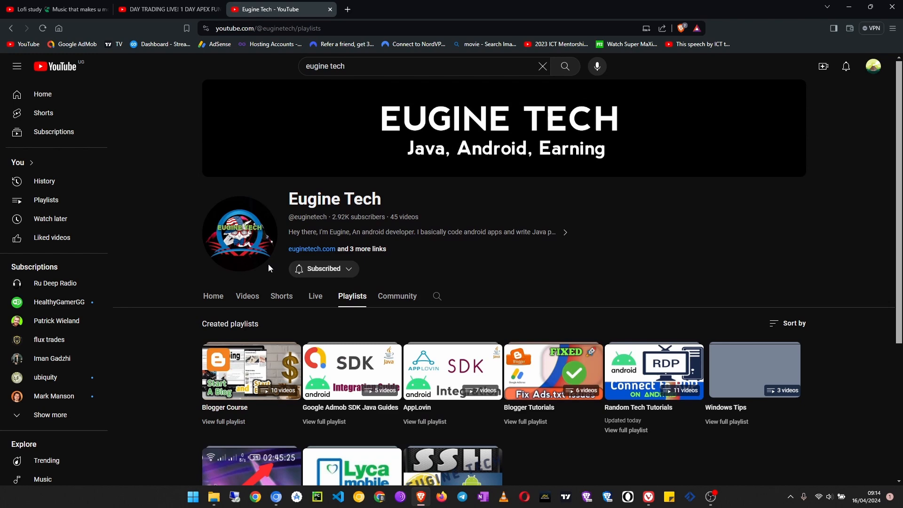
pyautogui.scroll(-3)
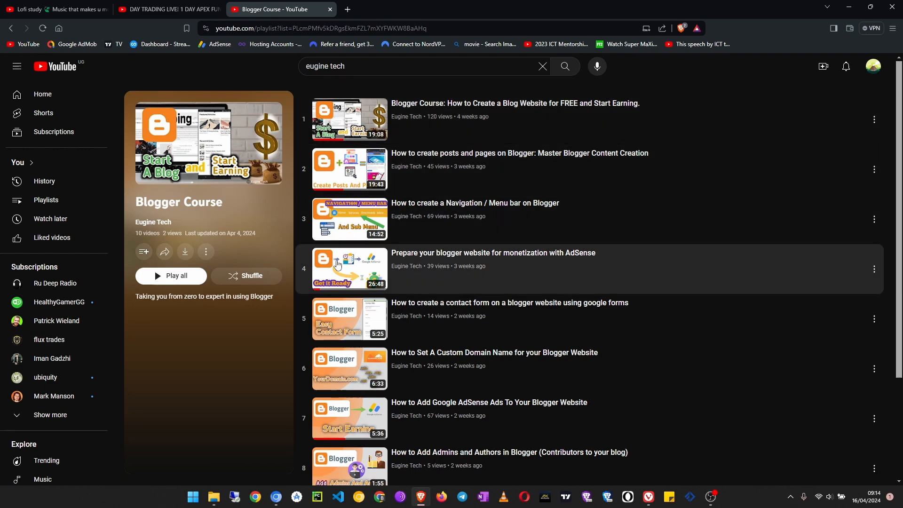
pyautogui.scroll(-3)
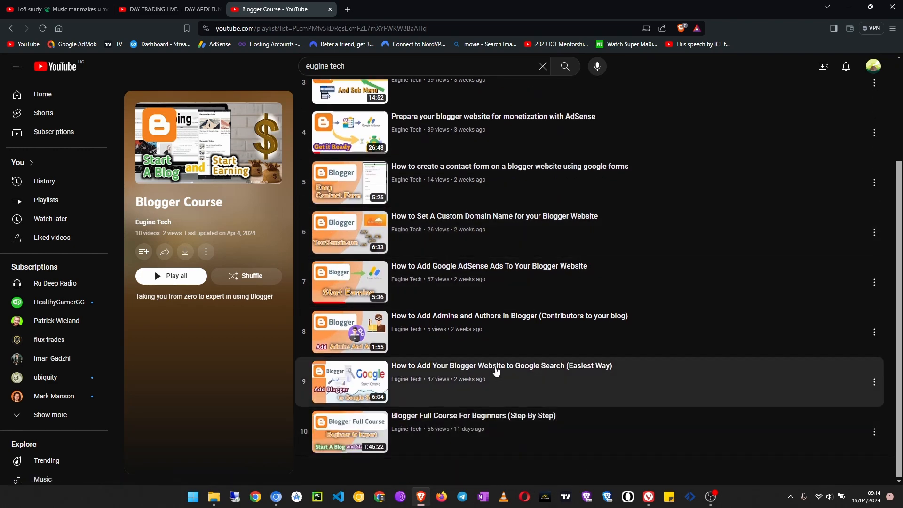
pyautogui.moveTo(622, 348)
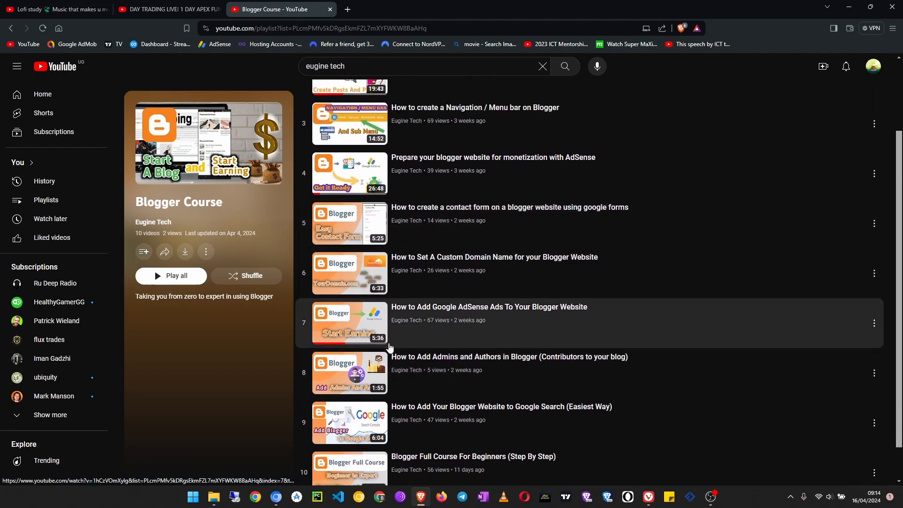
pyautogui.scroll(-3)
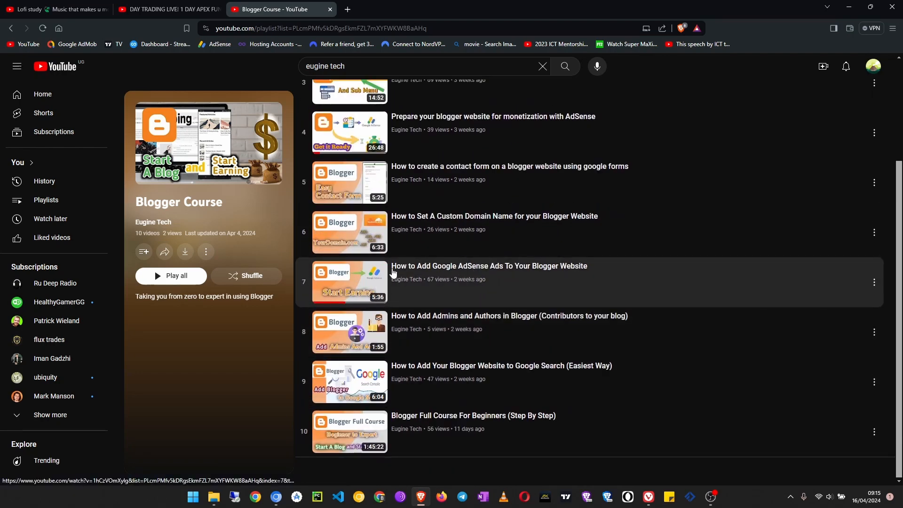
pyautogui.moveTo(427, 260)
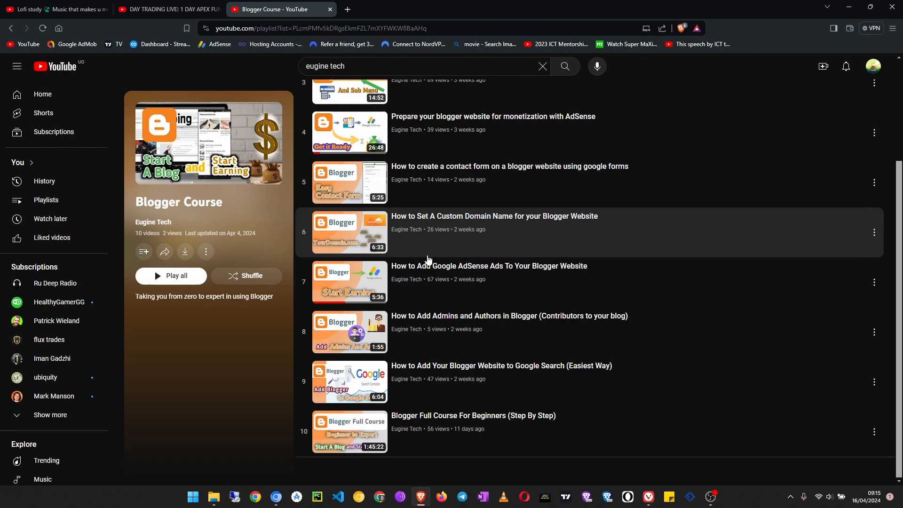
pyautogui.scroll(3)
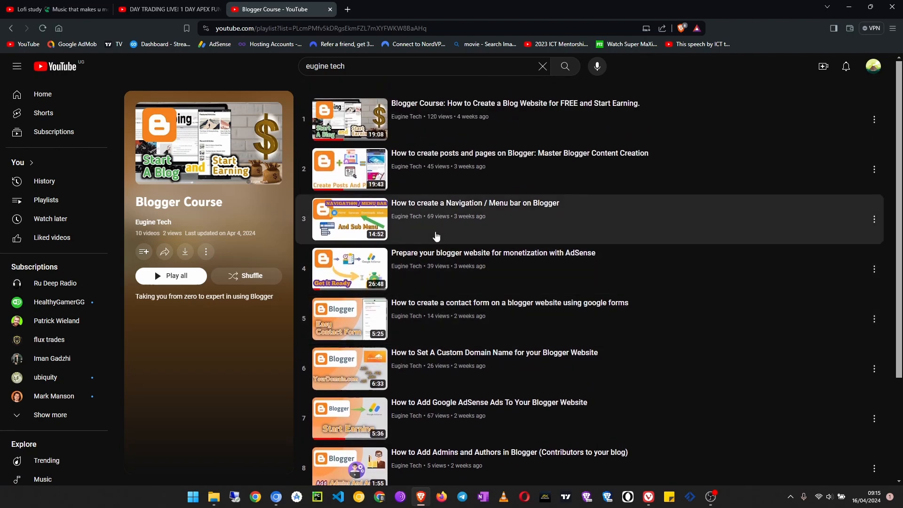
pyautogui.scroll(-3)
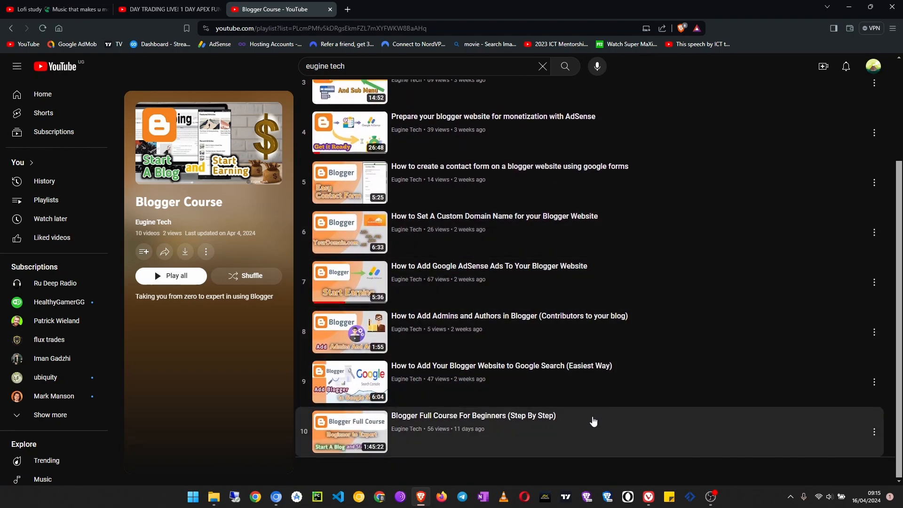
pyautogui.scroll(3)
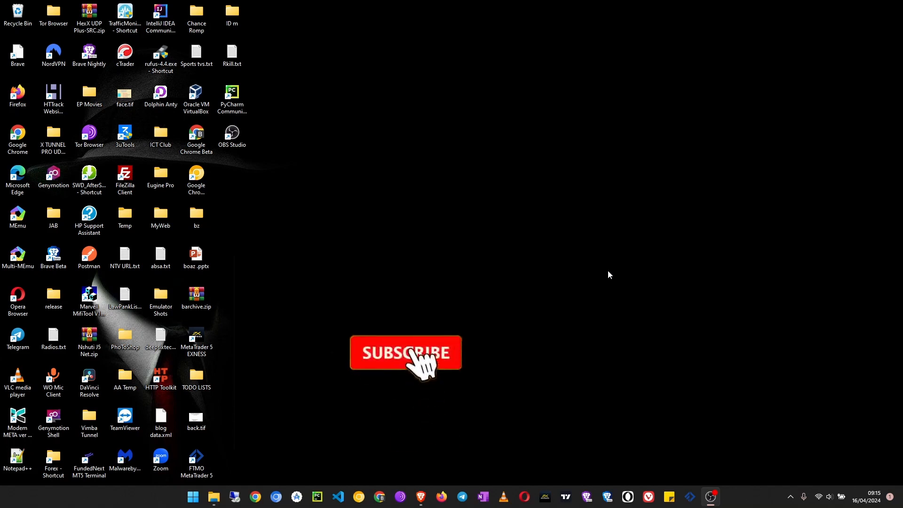
# Close the browser window to reveal the Windows desktop.
pyautogui.click(406, 352)
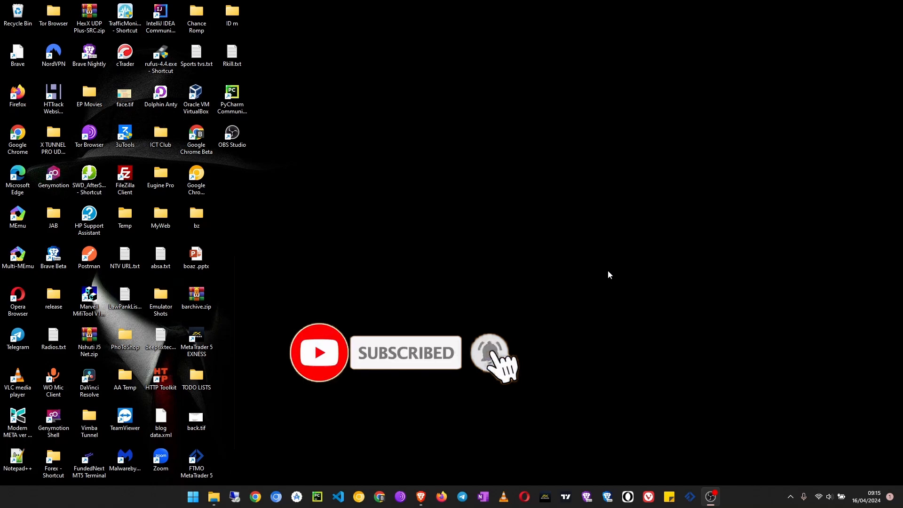